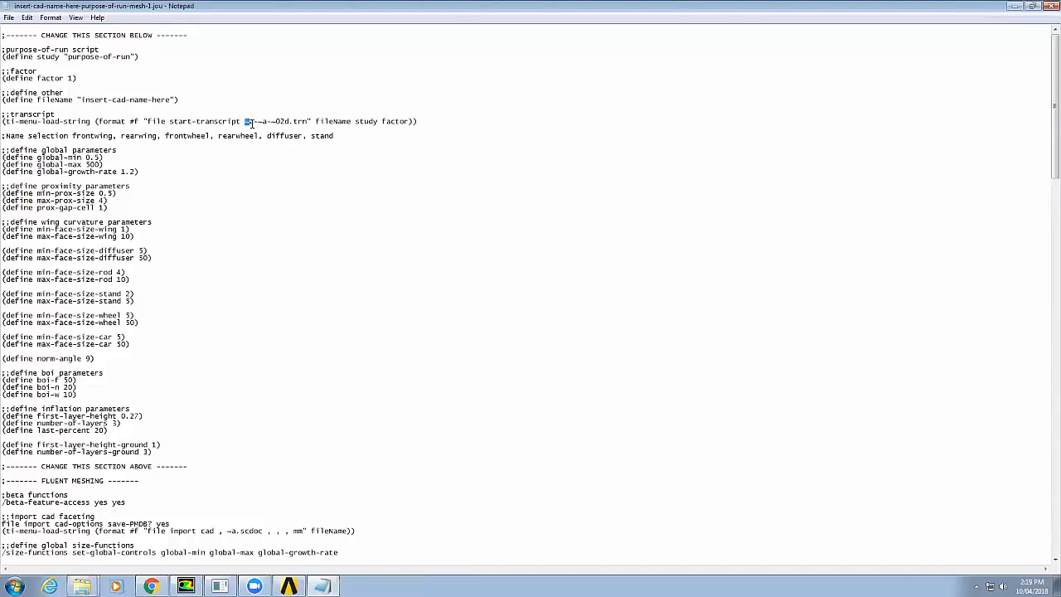
- Review the transcript filename definitions and set the global maximum mesh size to 200
double_click(333, 121)
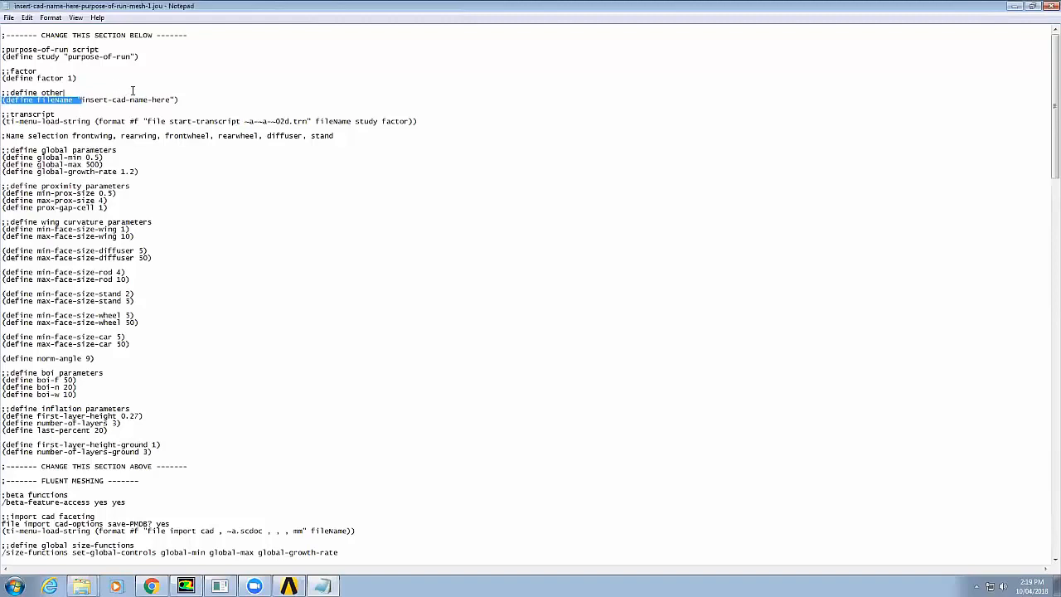
double_click(57, 100)
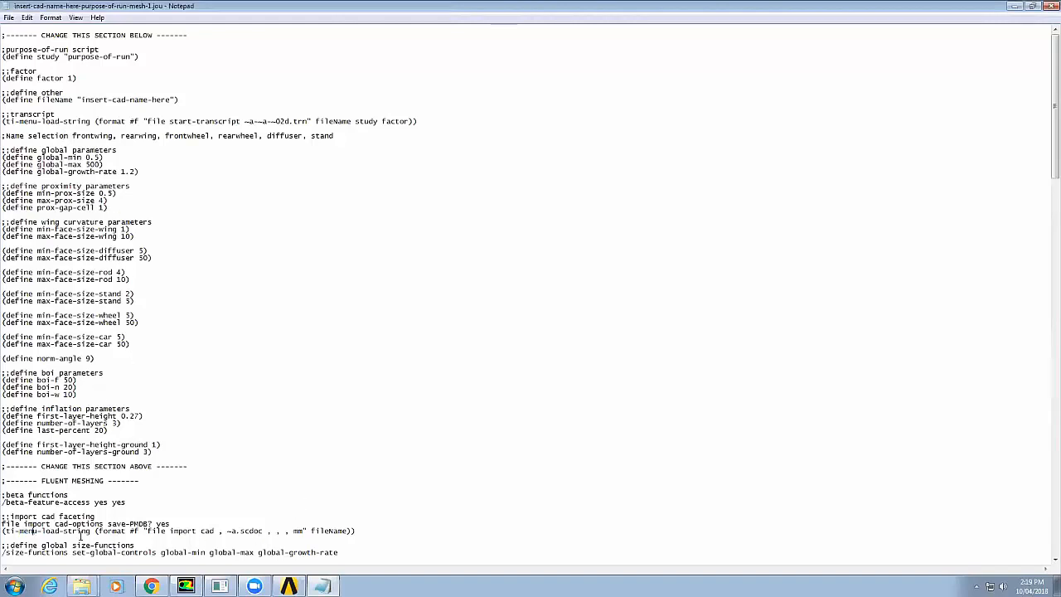
double_click(245, 530)
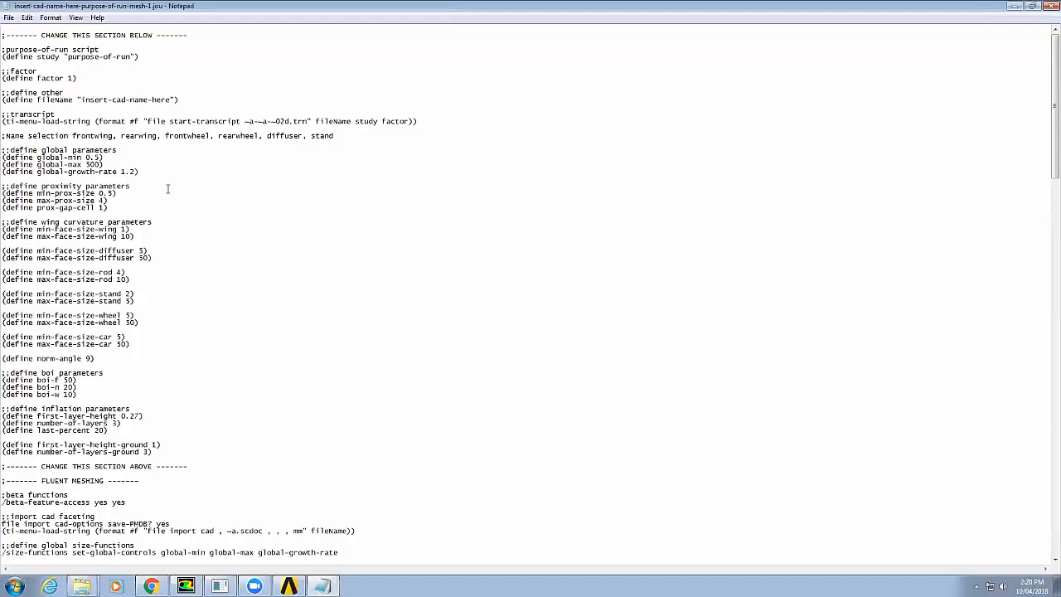
mouse_move(80, 137)
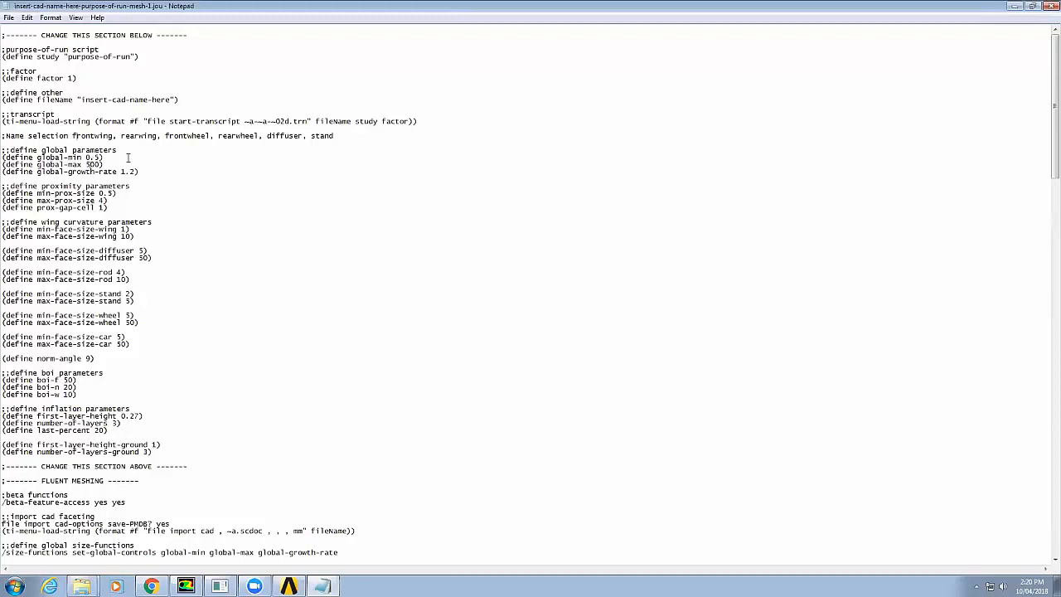
type("200")
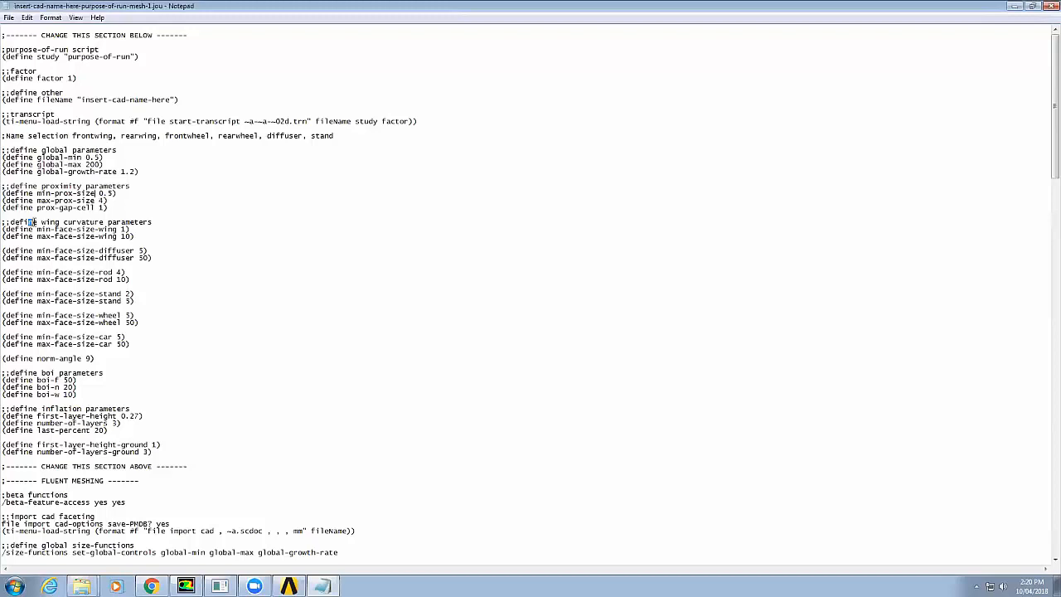
- Review the wing curvature lines and select the diffuser maximum face size for revision
left_click_drag(17, 223, 136, 235)
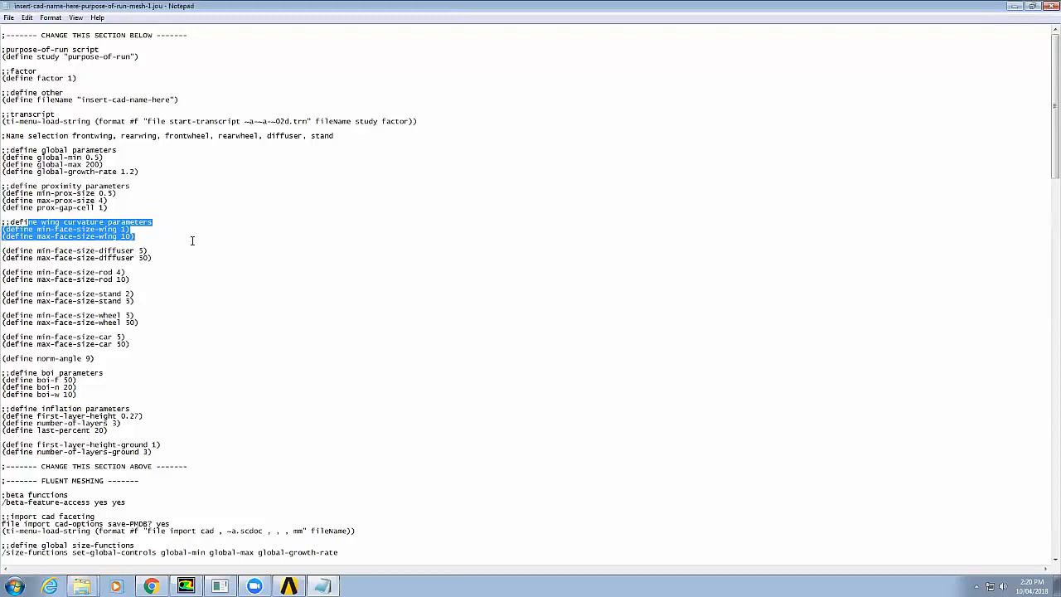
left_click(66, 250)
type("2")
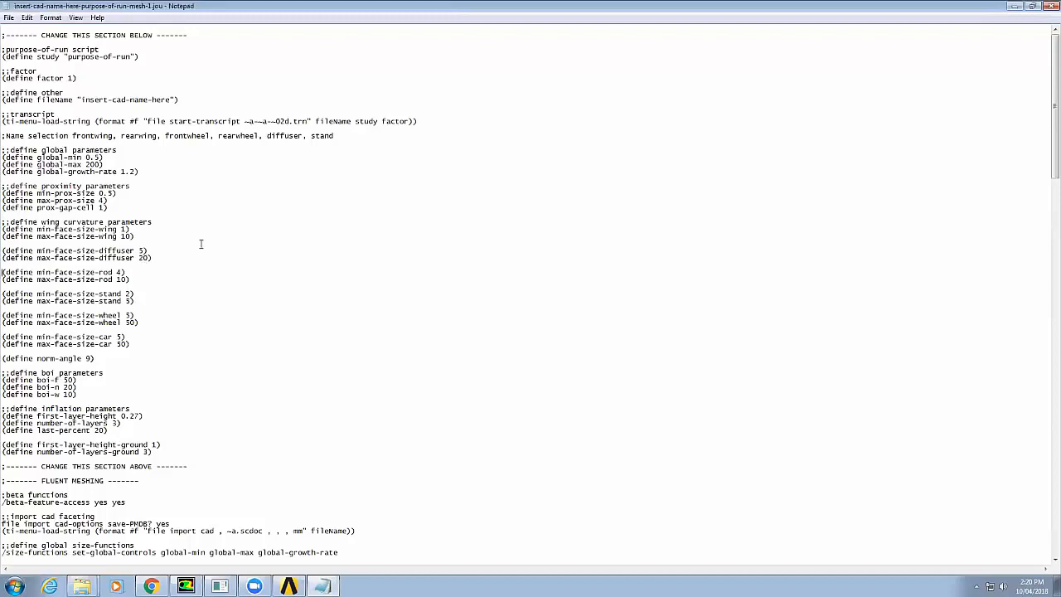
double_click(101, 272)
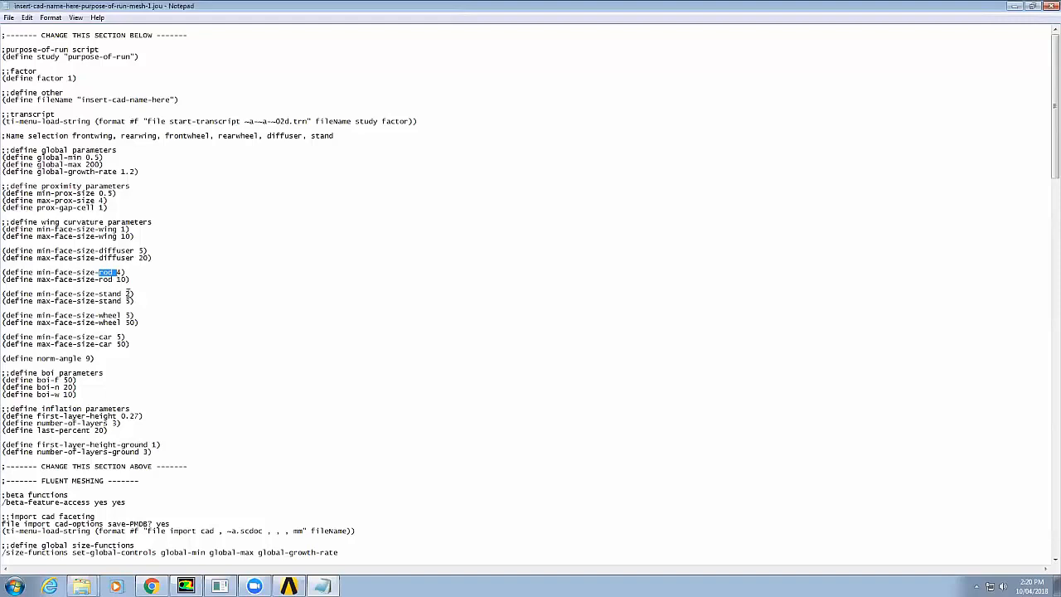
mouse_move(129, 295)
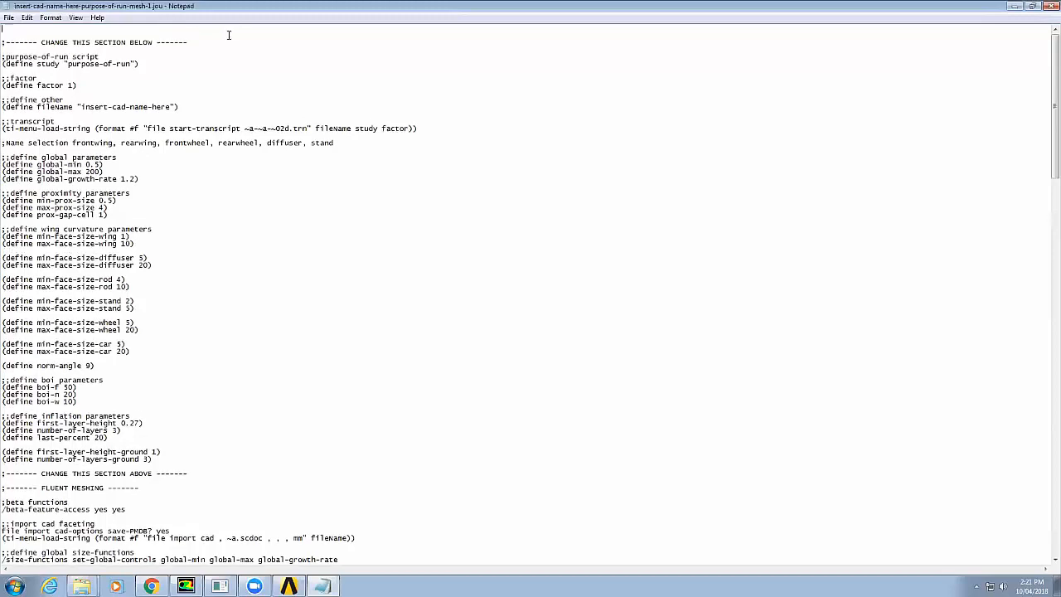
- Add a first-line note ';; means comment section' explaining semicolon comments
type(";; means co")
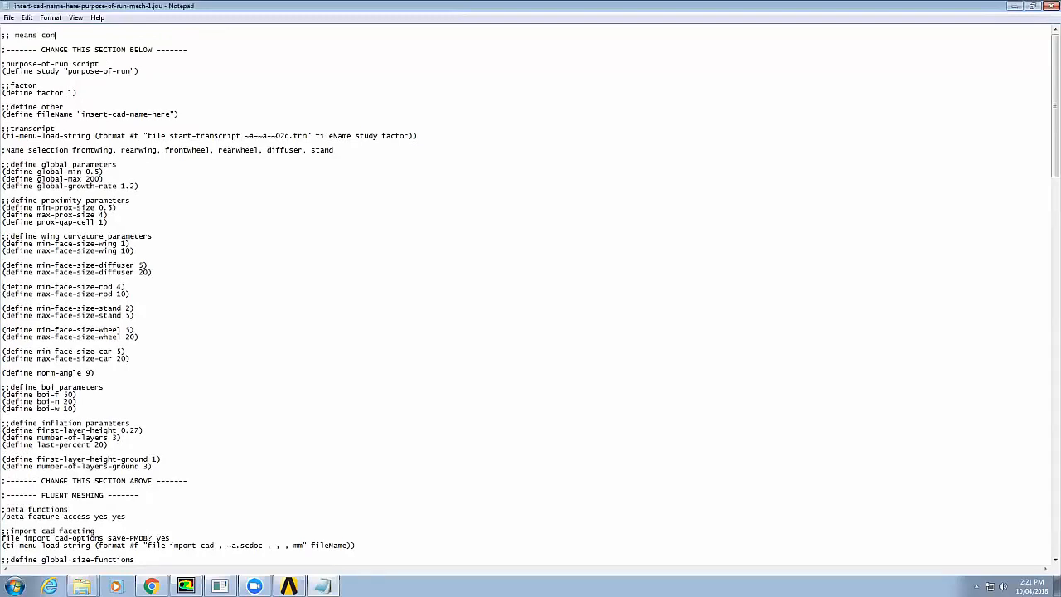
type("ment section")
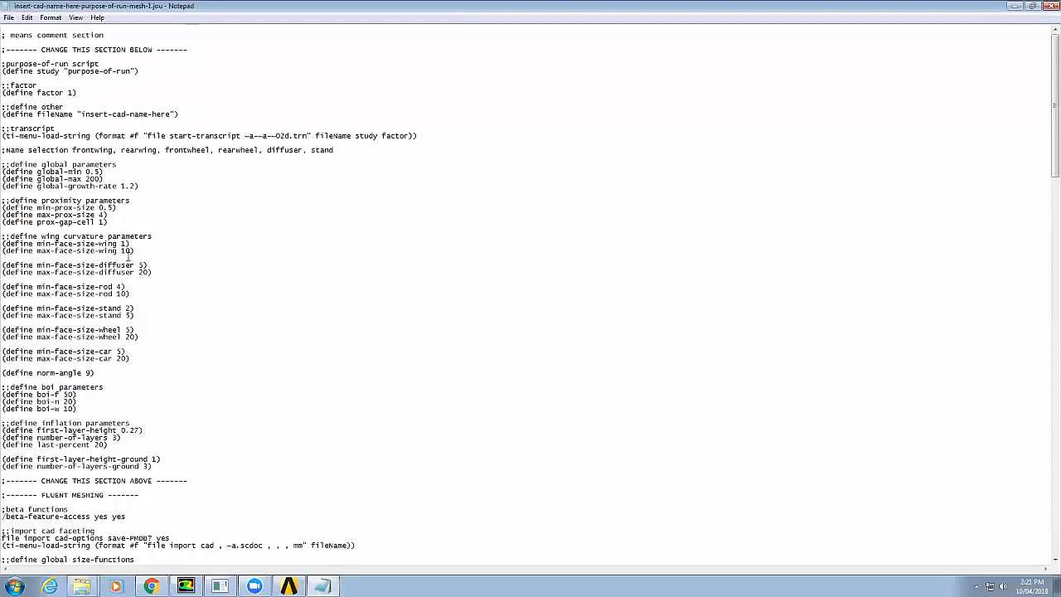
scroll("down", 3)
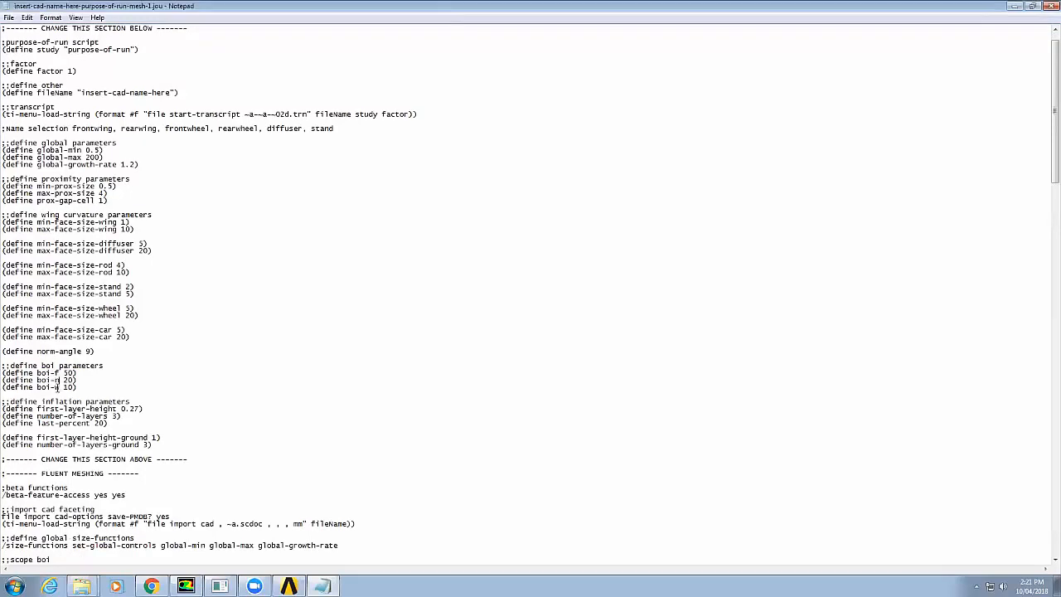
- Highlight the body-of-influence size values for revision
left_click_drag(4, 373, 74, 386)
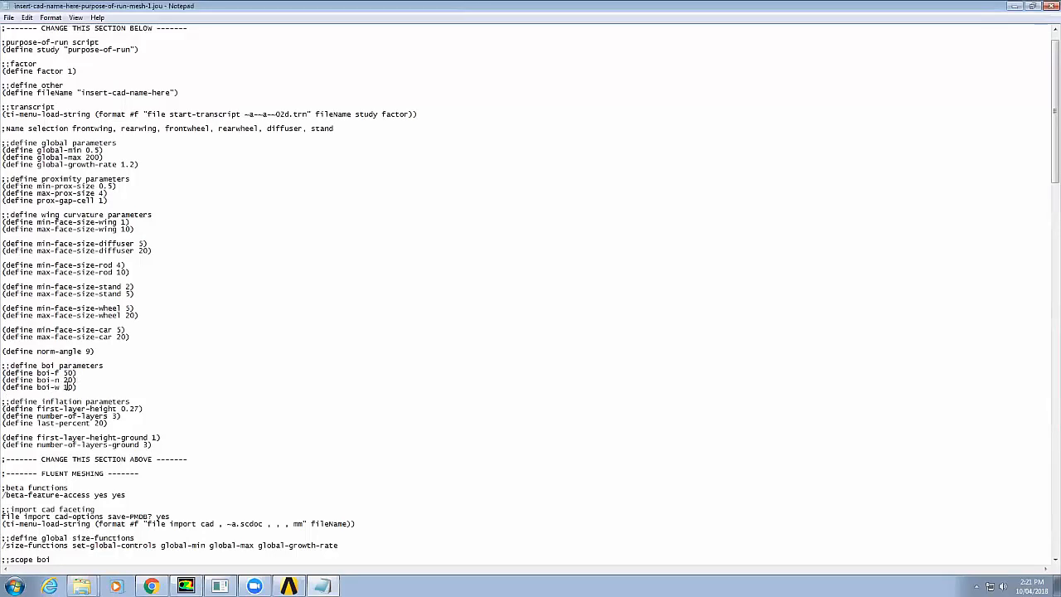
left_click_drag(8, 408, 124, 414)
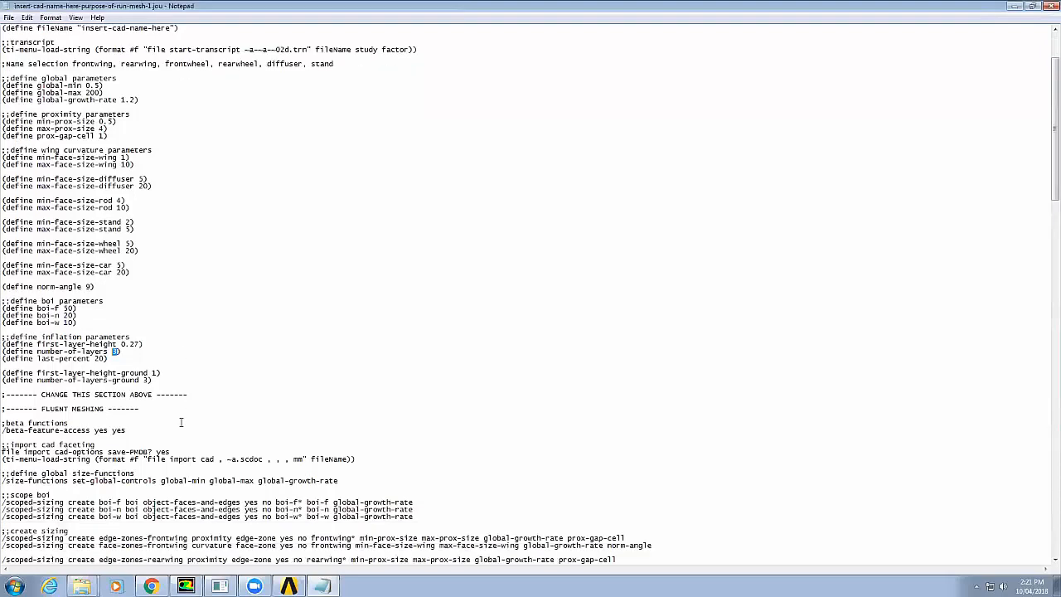
scroll("down", 3)
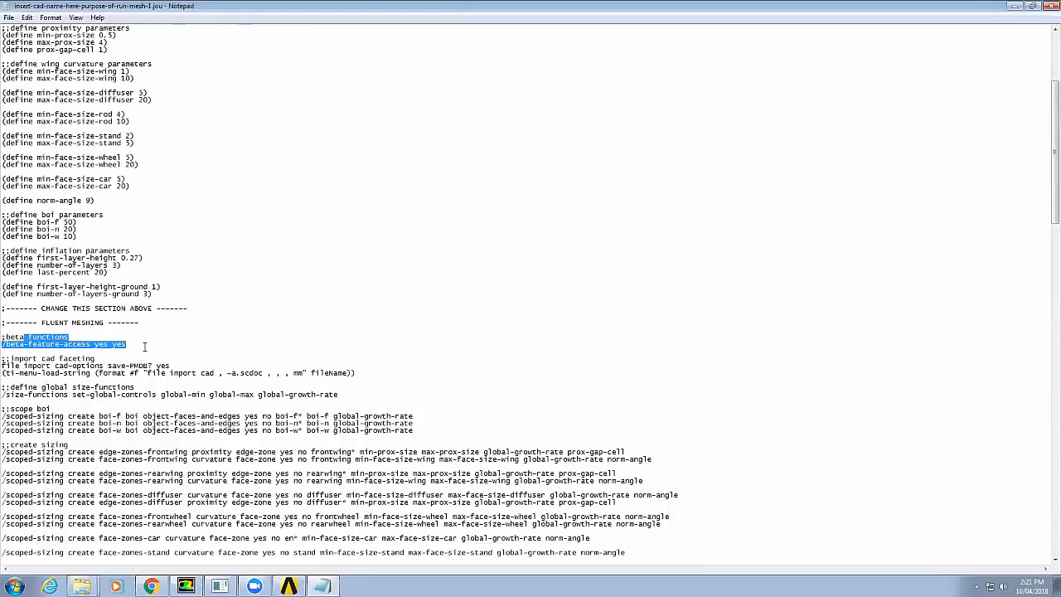
scroll("down", 3)
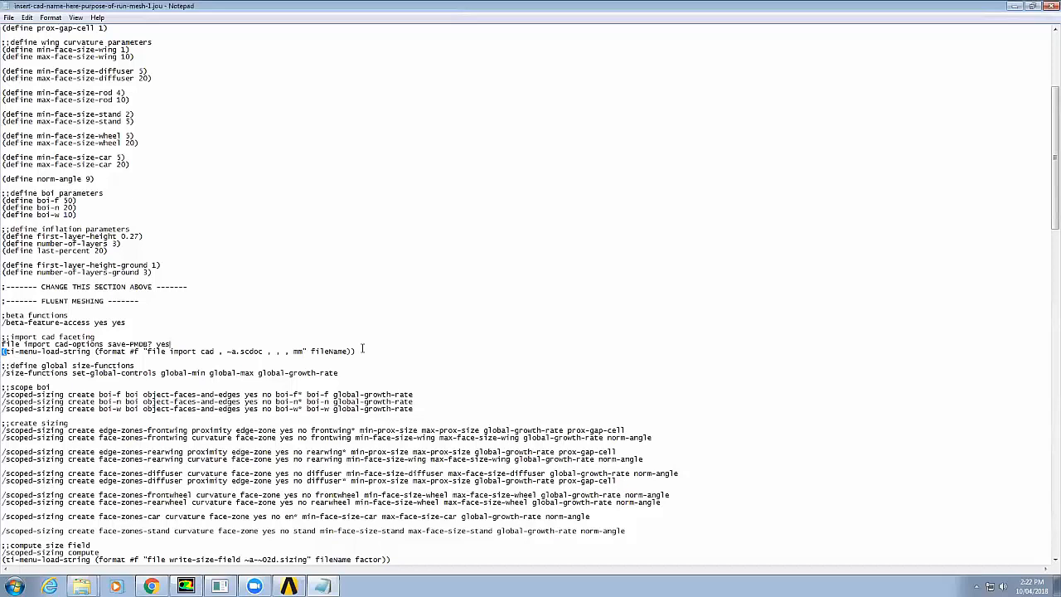
triple_click(178, 352)
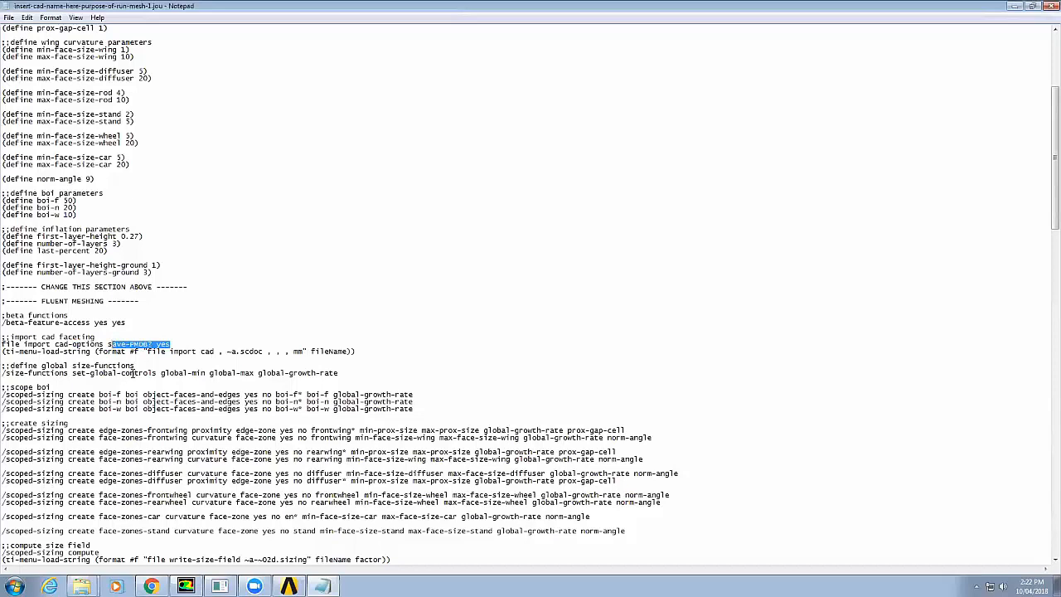
left_click(186, 375)
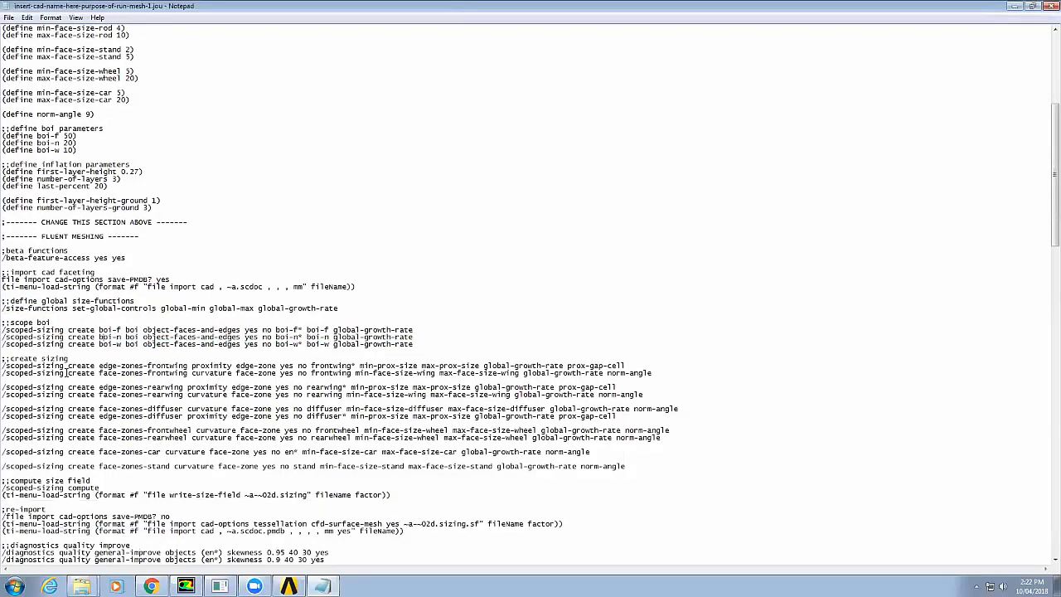
left_click_drag(30, 365, 572, 466)
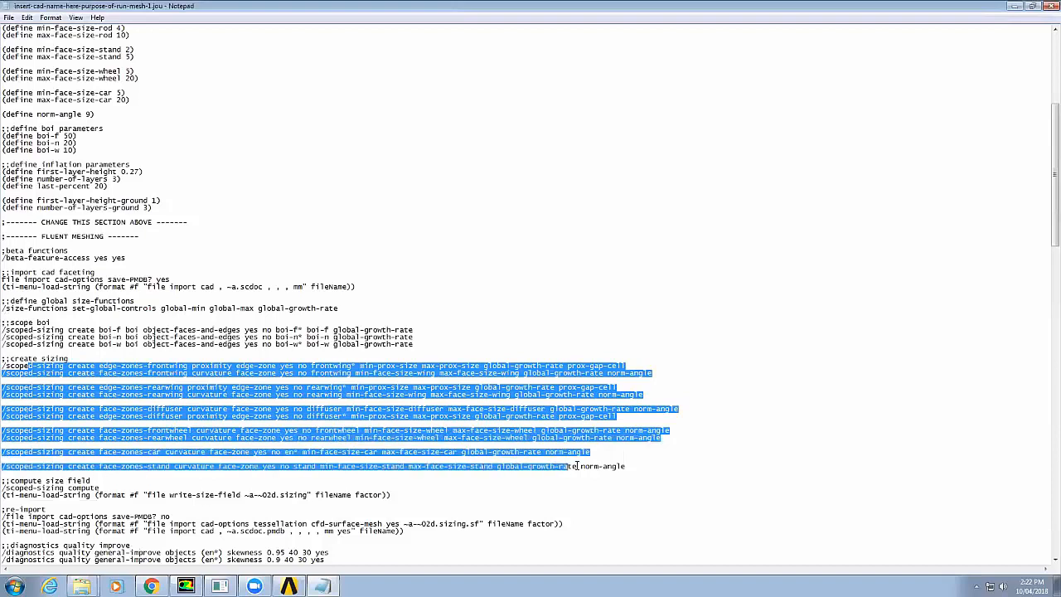
left_click(122, 361)
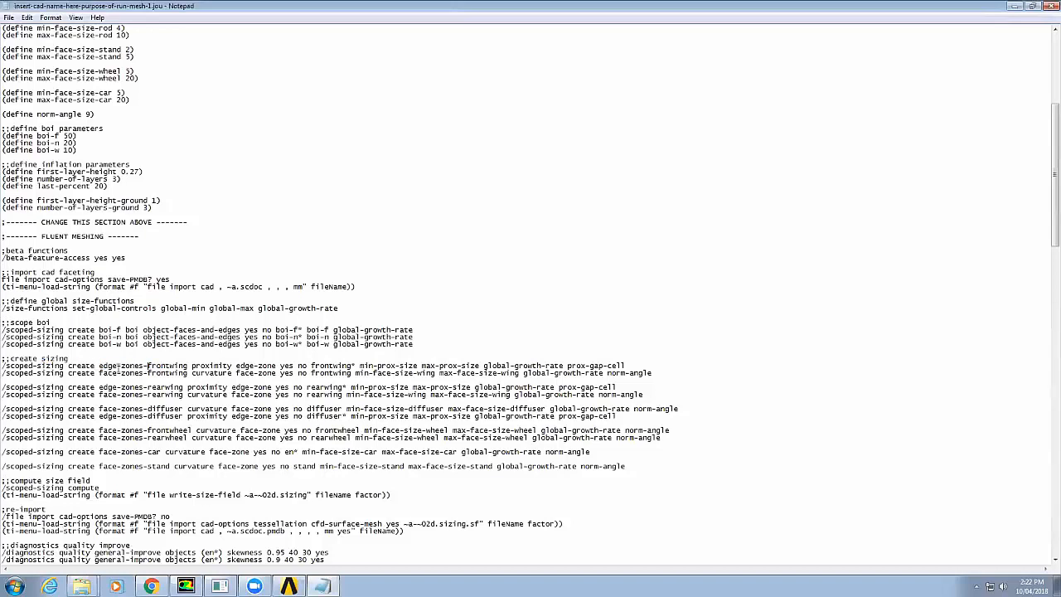
double_click(212, 367)
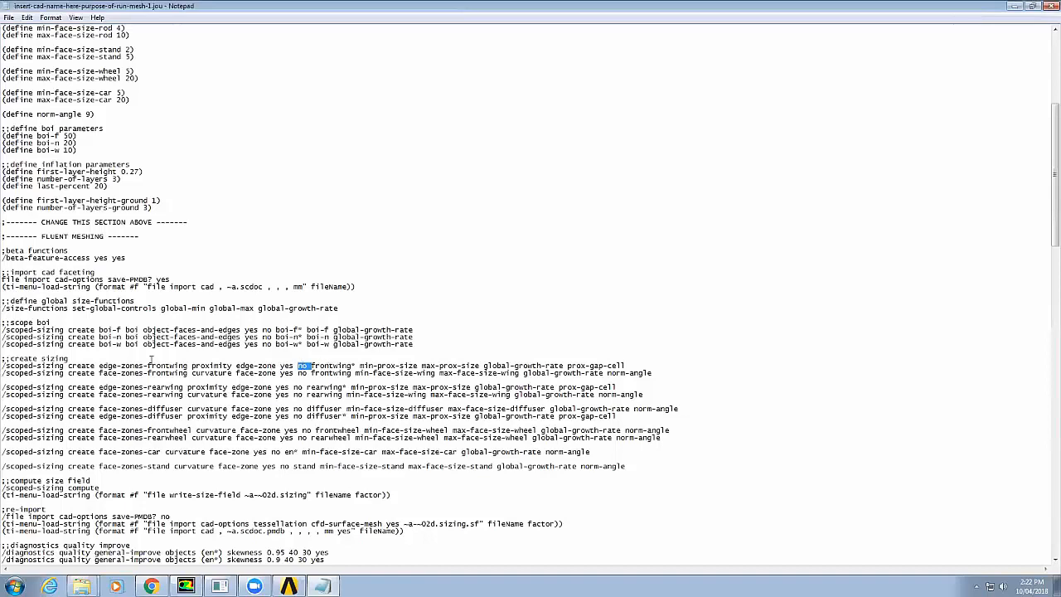
mouse_move(162, 328)
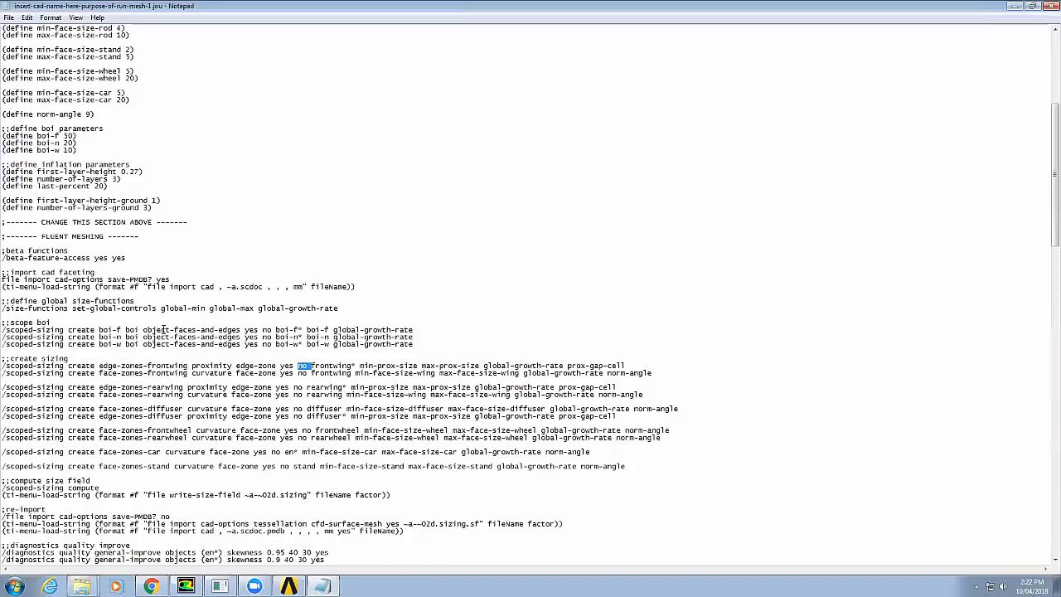
scroll("down", 3)
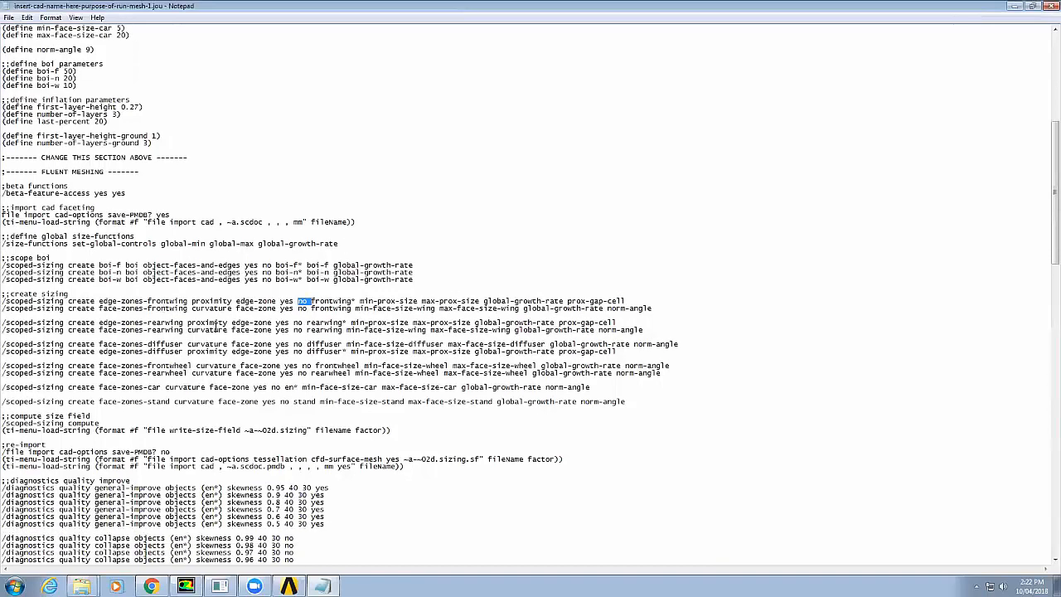
scroll("down", 3)
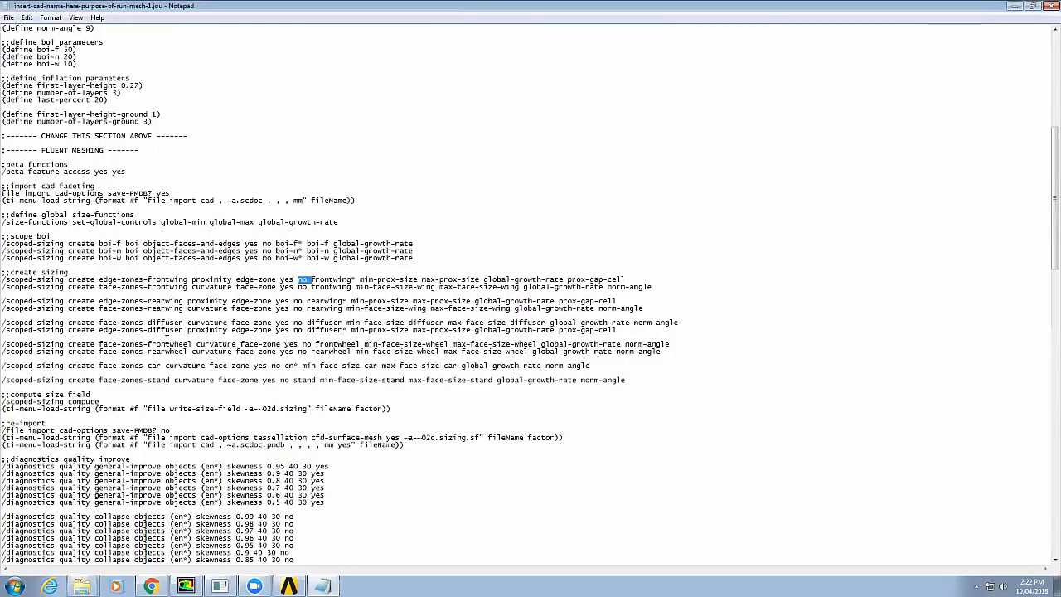
scroll("down", 3)
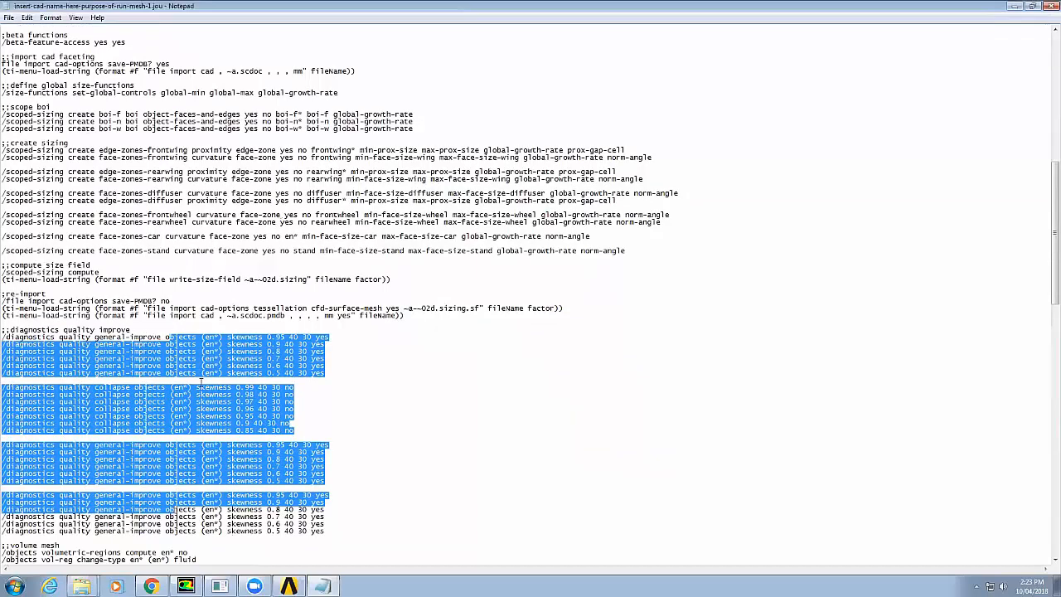
scroll("down", 3)
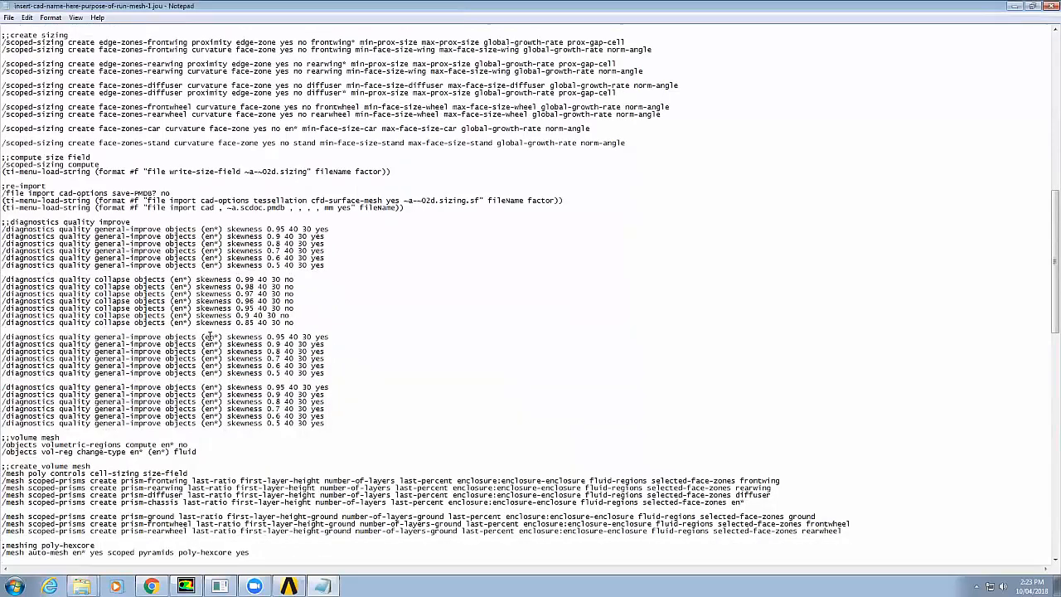
scroll("down", 3)
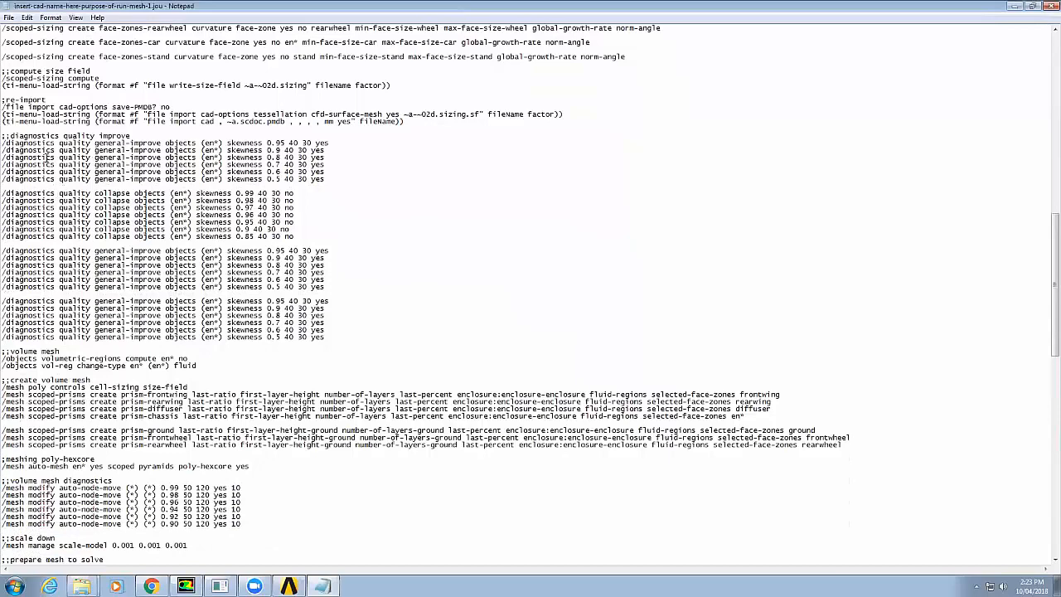
double_click(146, 156)
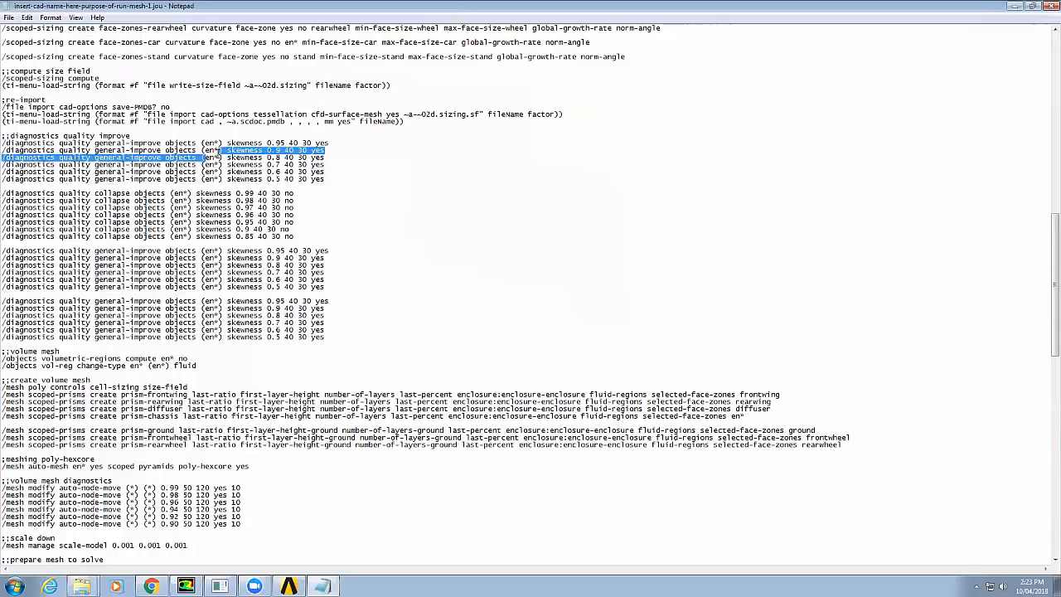
left_click(218, 156)
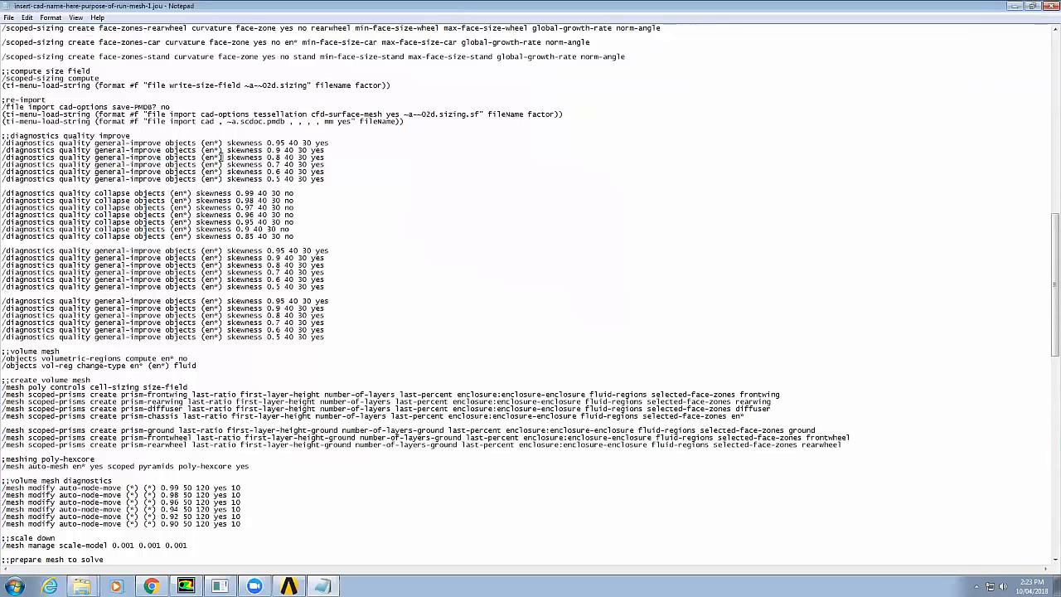
double_click(209, 156)
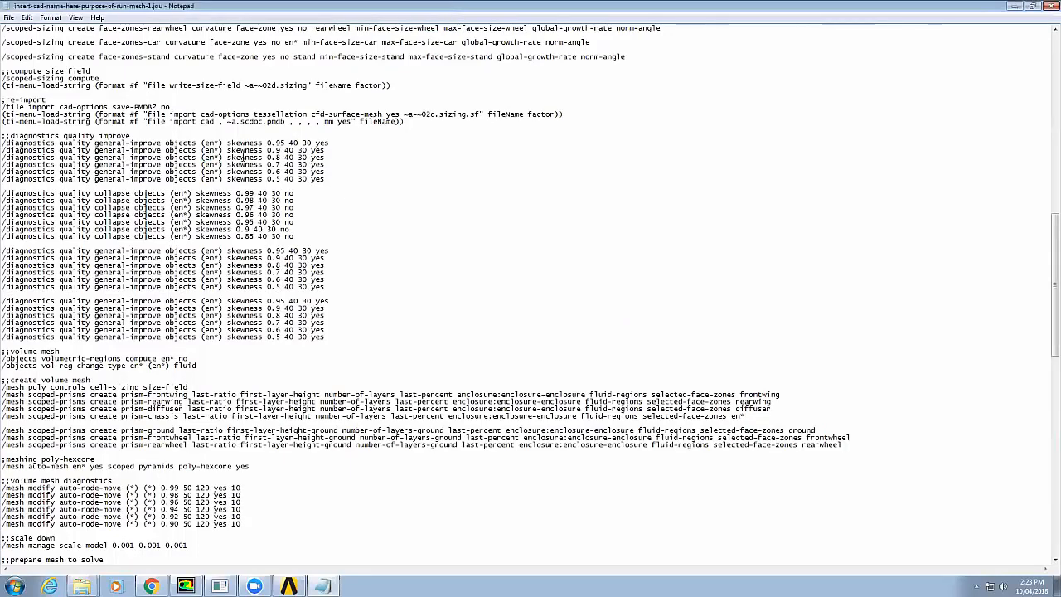
double_click(245, 158)
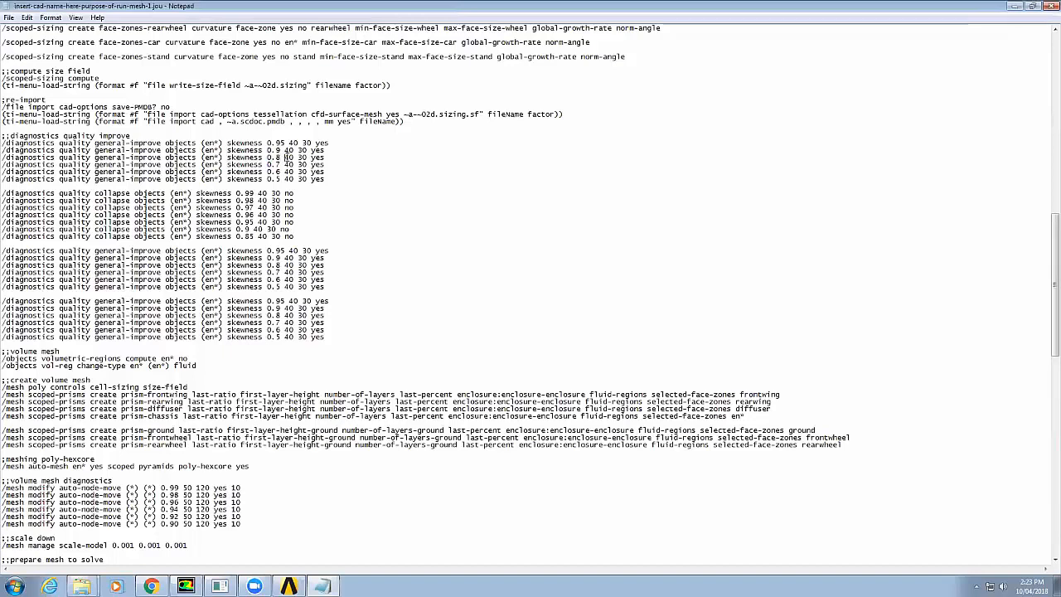
double_click(274, 158)
type(";;create inflation")
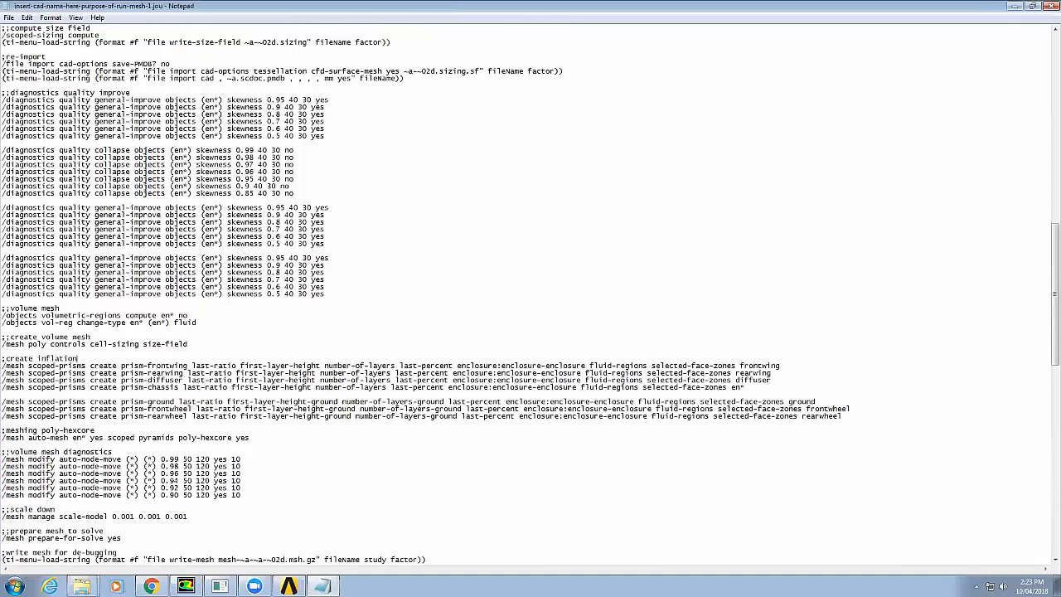
type("here")
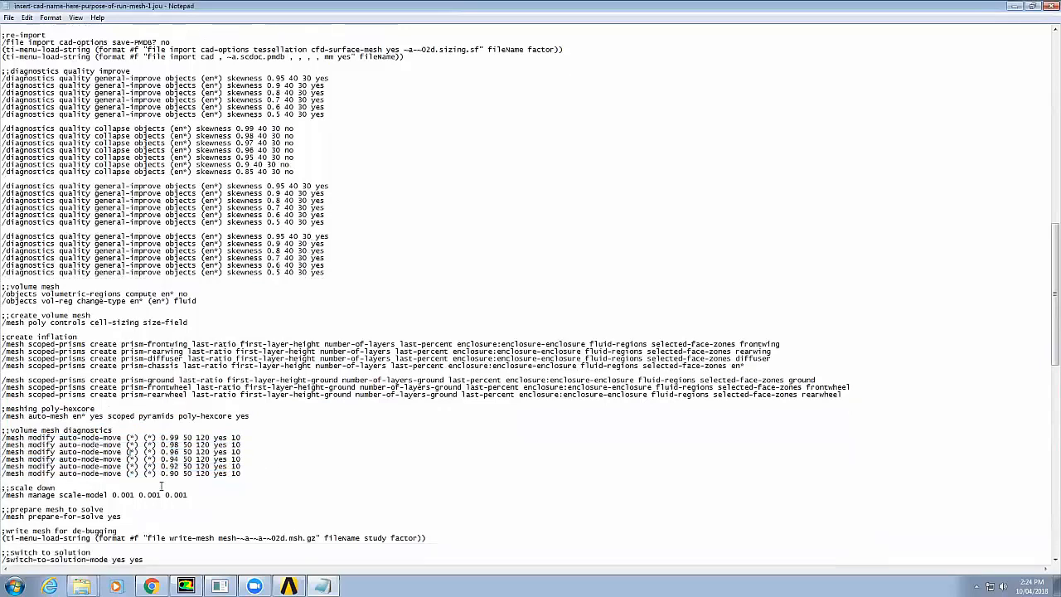
scroll("down", 3)
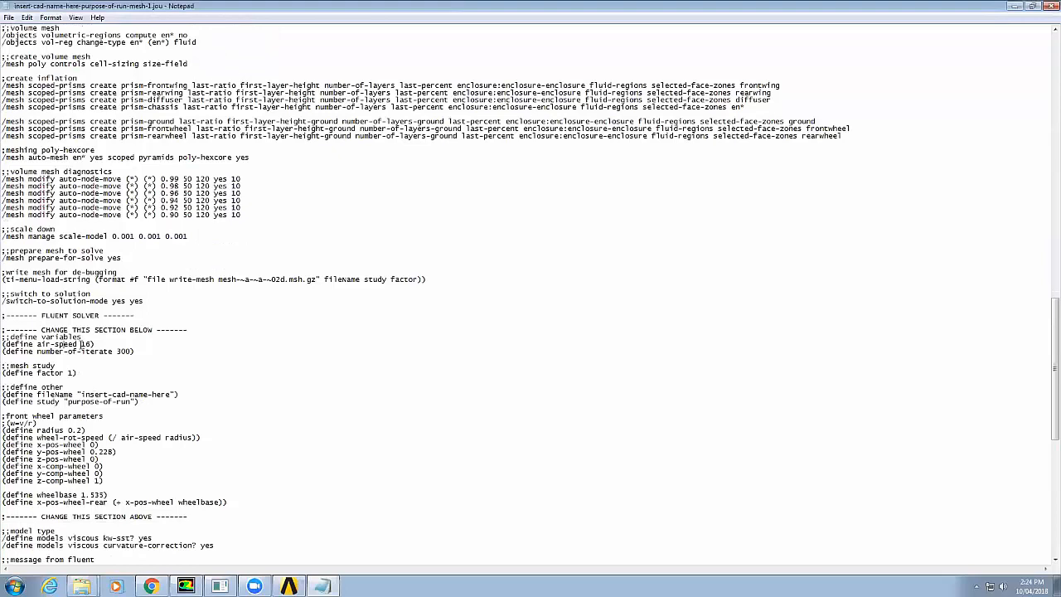
double_click(97, 351)
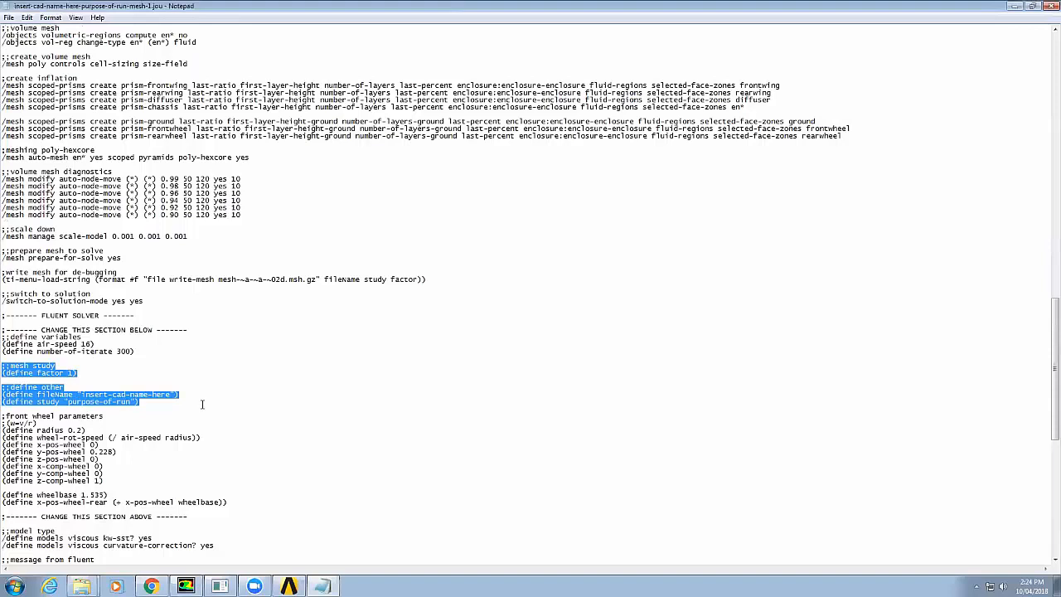
double_click(46, 401)
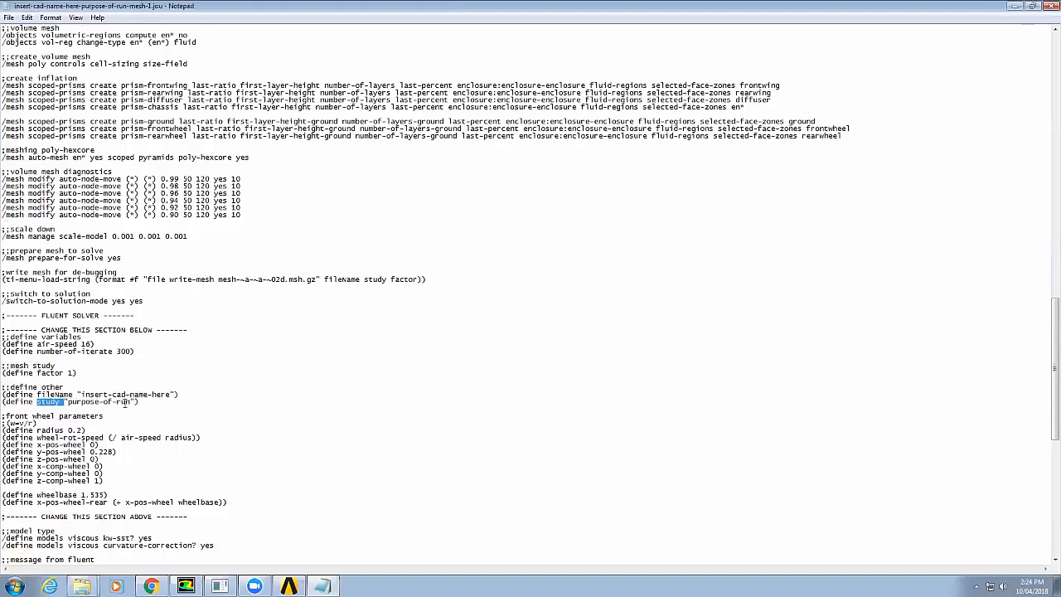
scroll("down", 3)
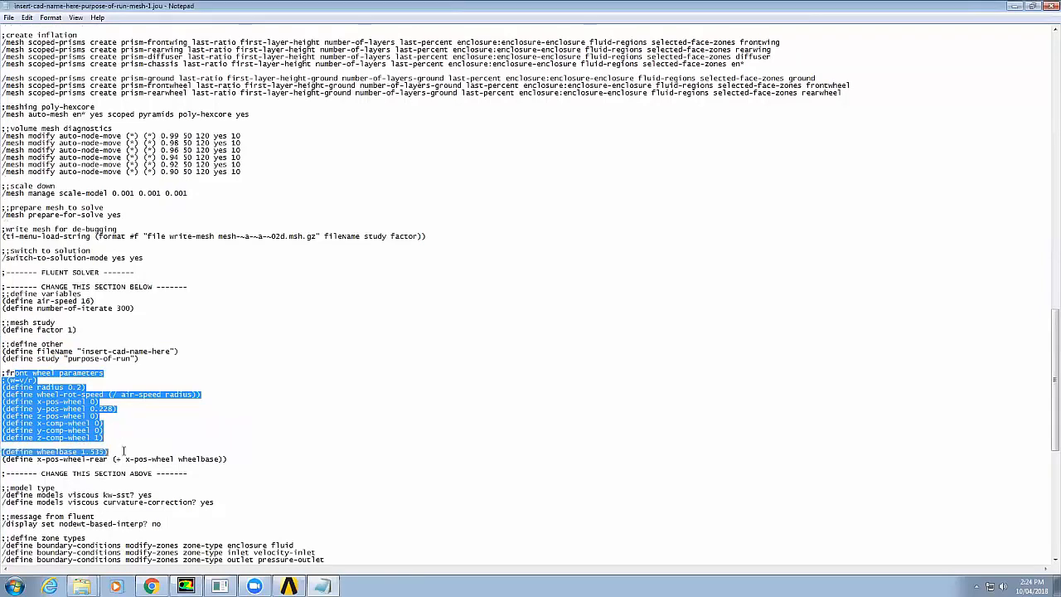
left_click(123, 450)
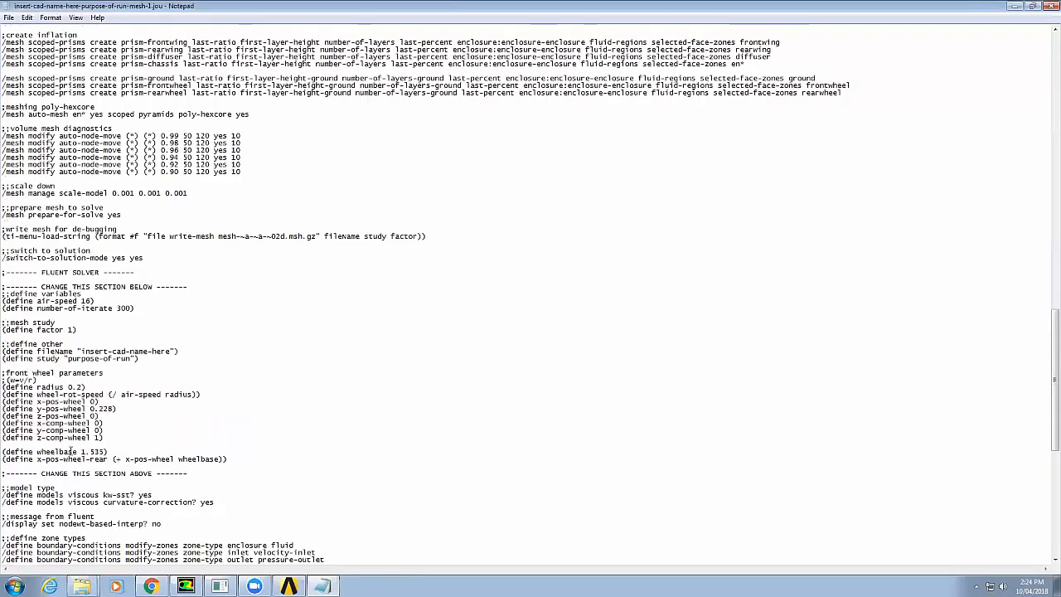
double_click(51, 402)
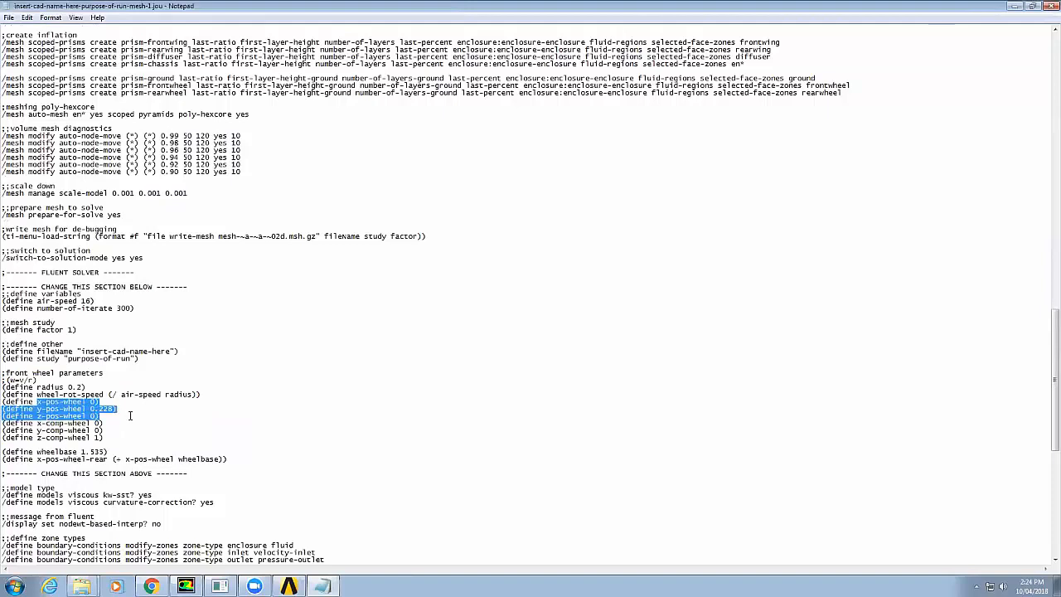
scroll("down", 3)
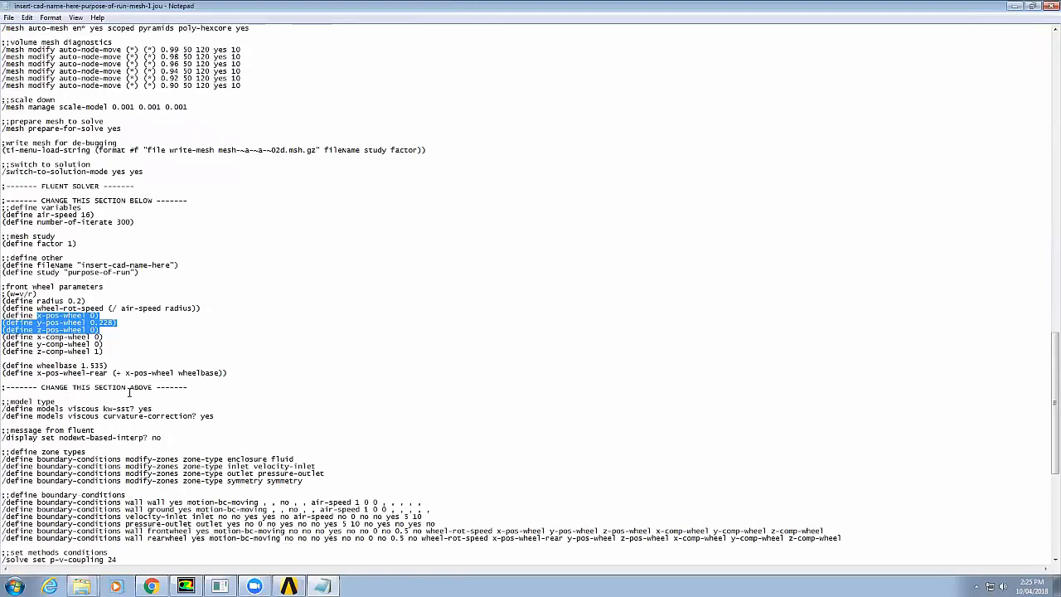
scroll("down", 3)
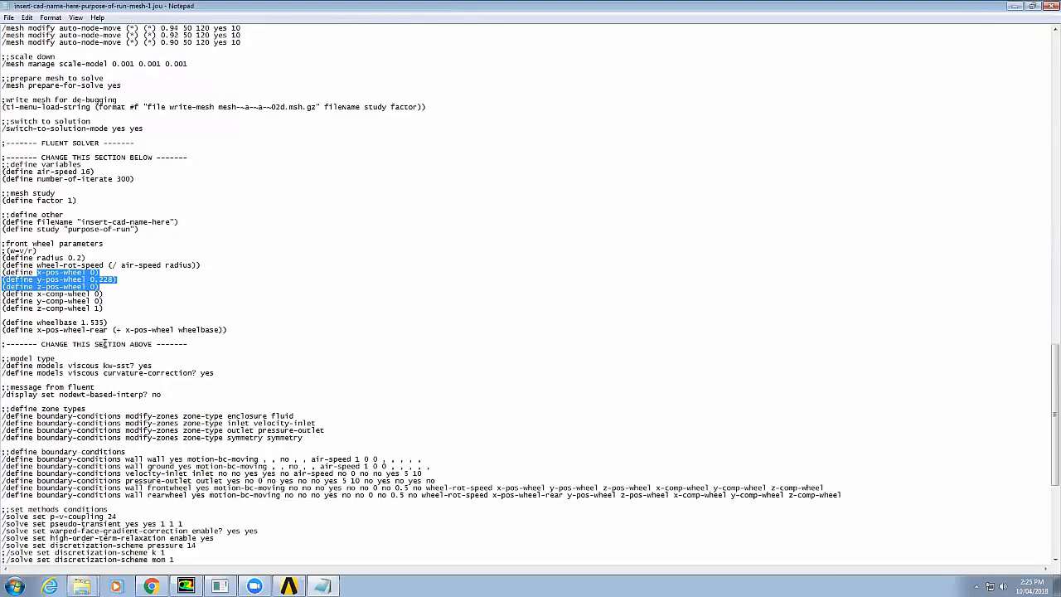
scroll("down", 3)
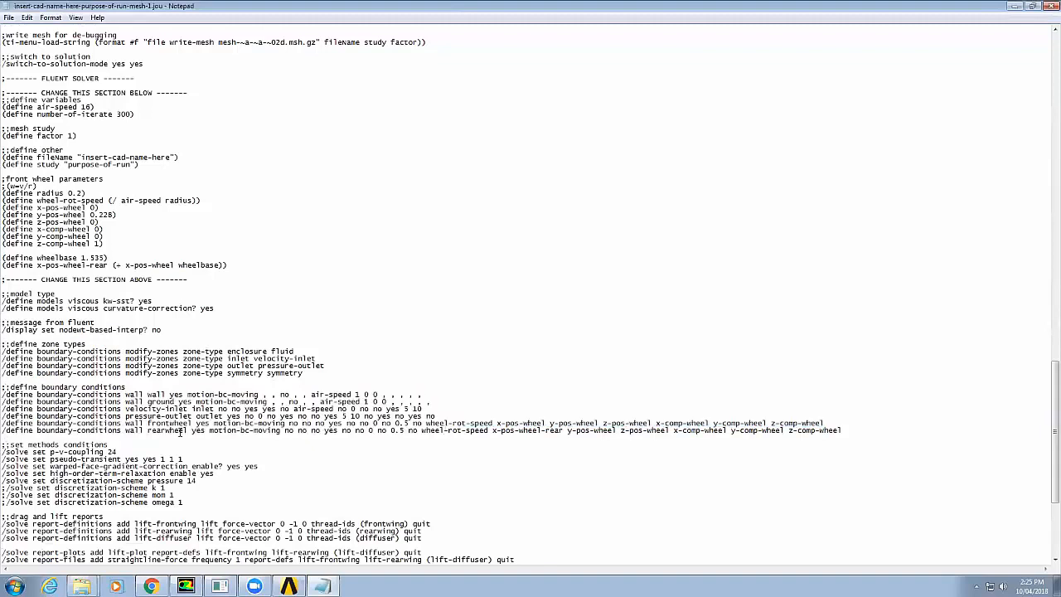
mouse_move(173, 408)
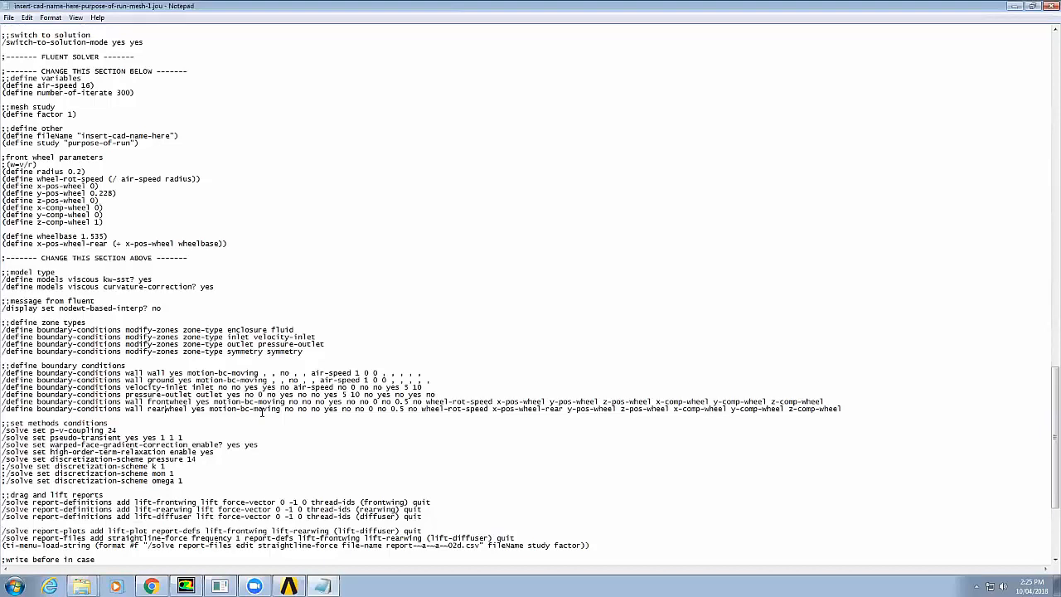
double_click(74, 431)
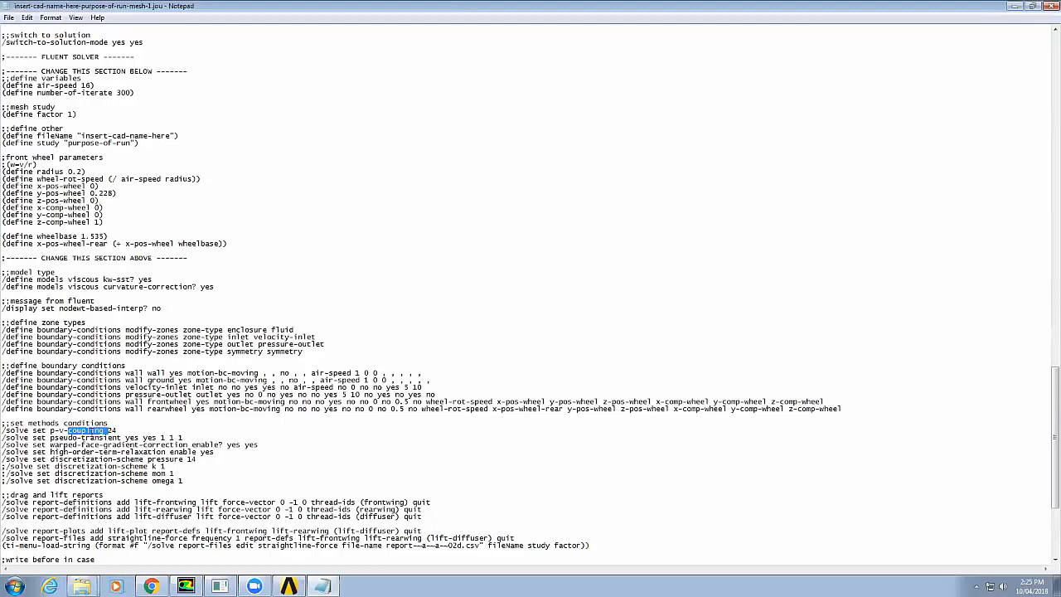
double_click(96, 438)
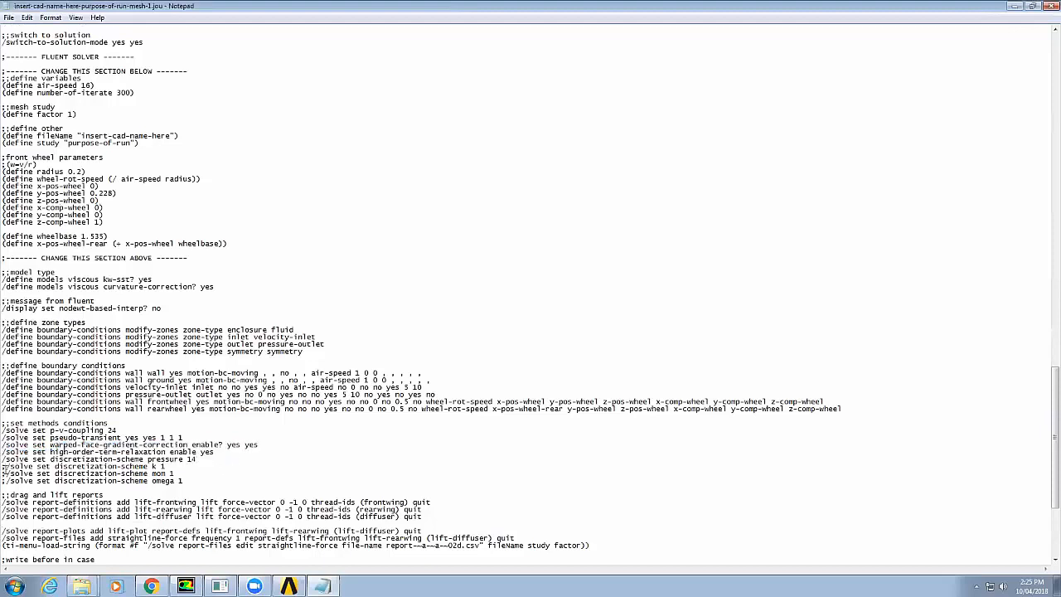
left_click_drag(1, 466, 162, 481)
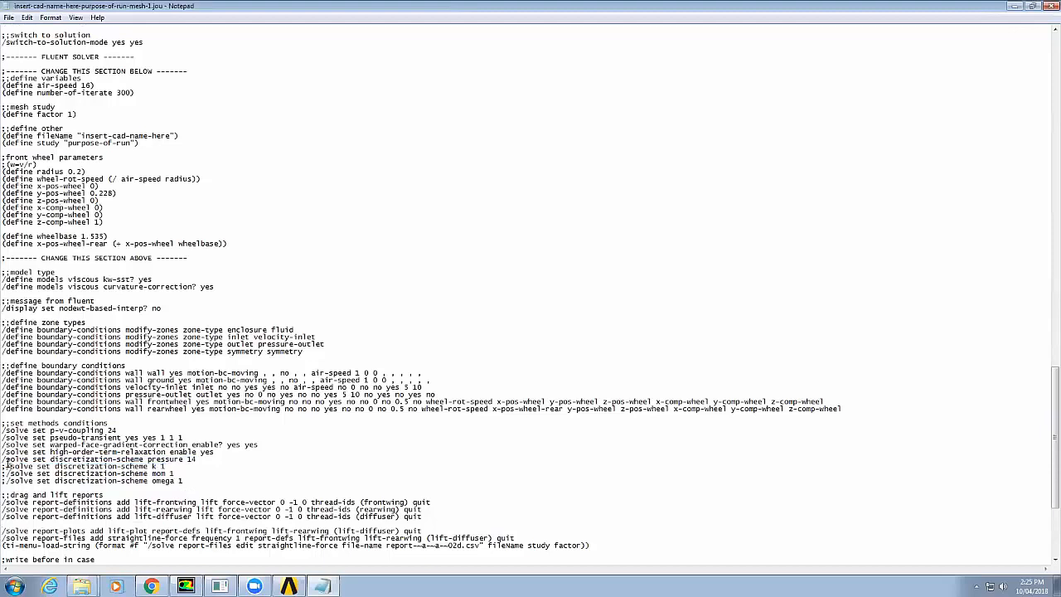
scroll("down", 3)
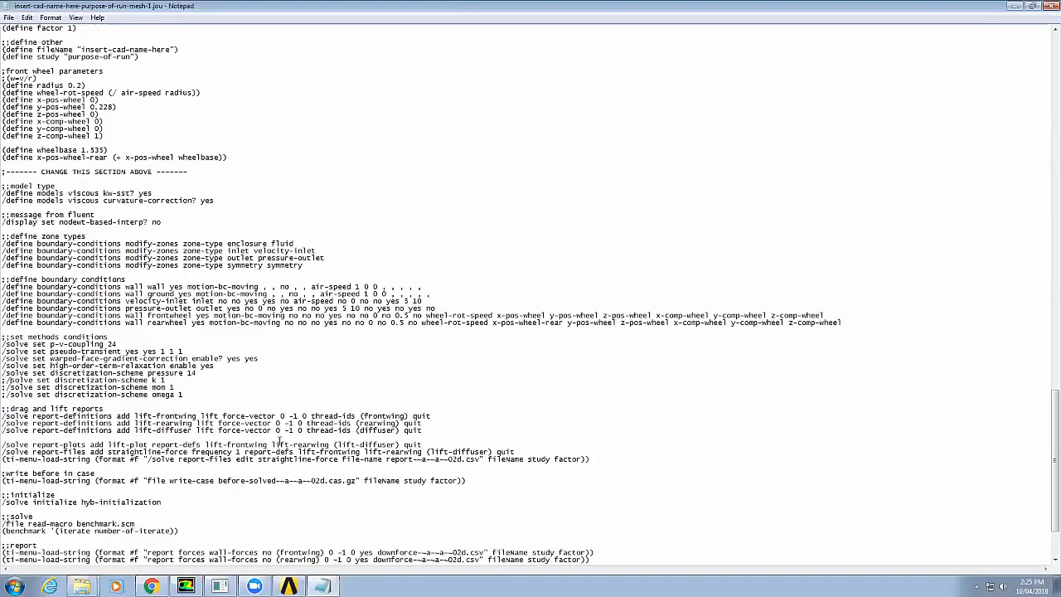
scroll("down", 3)
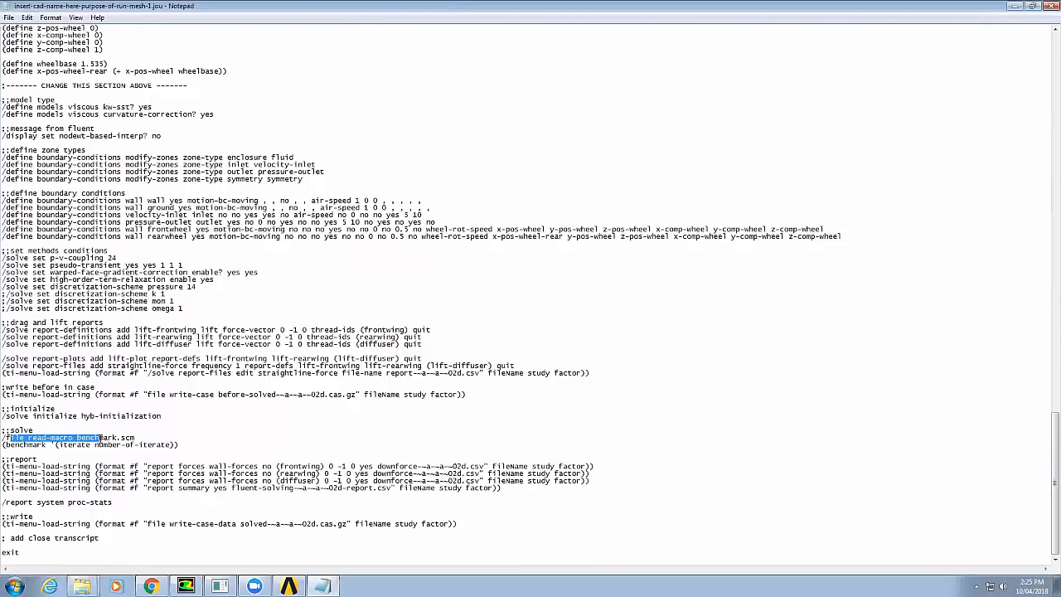
- Clear the marked macro line and start a ';volume selection' comment below the name-selection comment
left_click(159, 444)
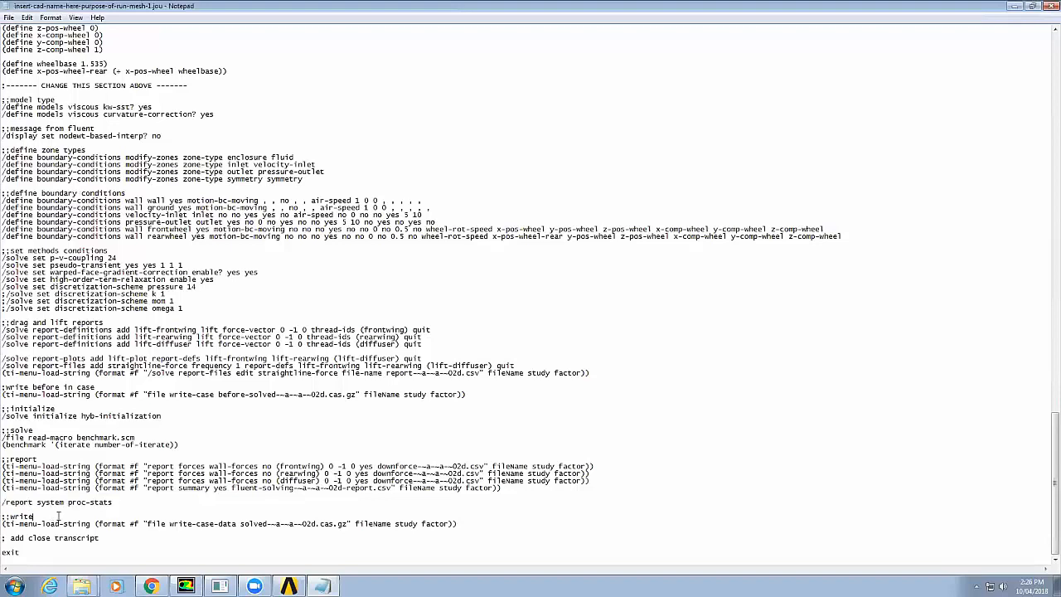
double_click(40, 537)
type(";Volume s")
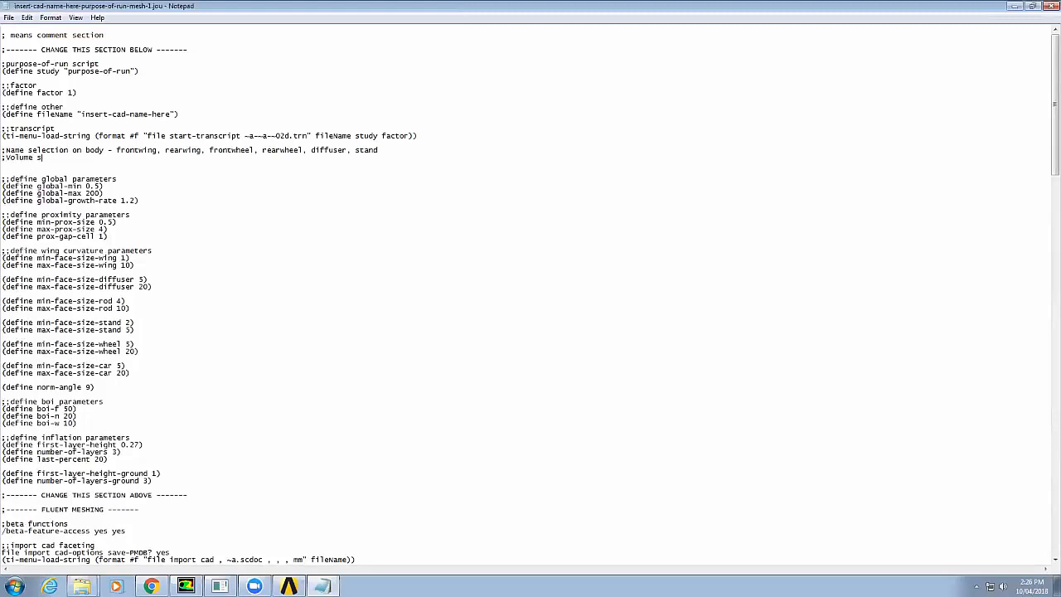
- Finish the ';volume selection - boi-f, boi-n, boi-w, enclosure' comment line
type("election -")
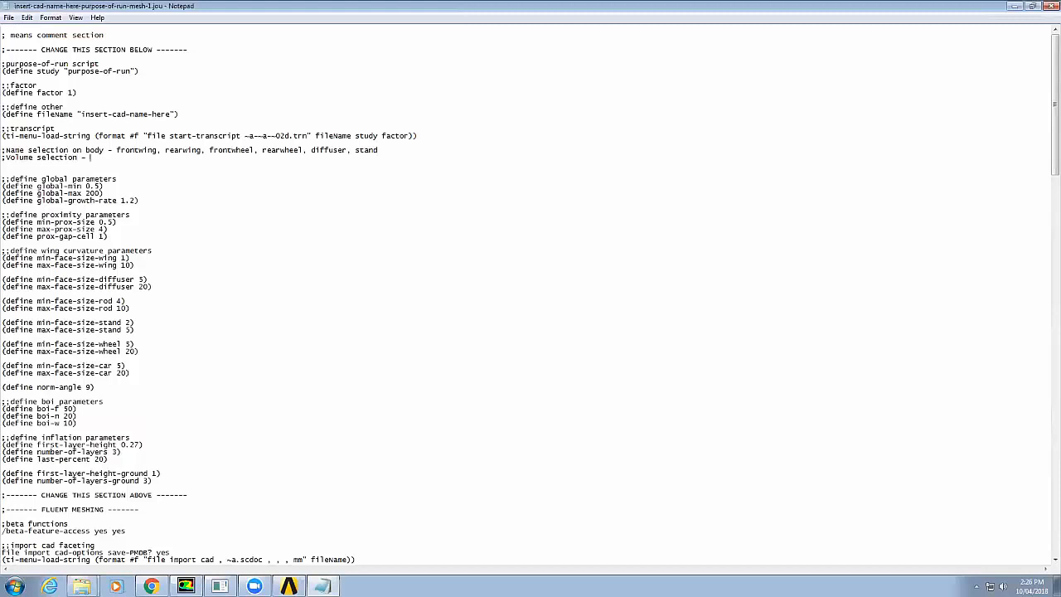
type("boi")
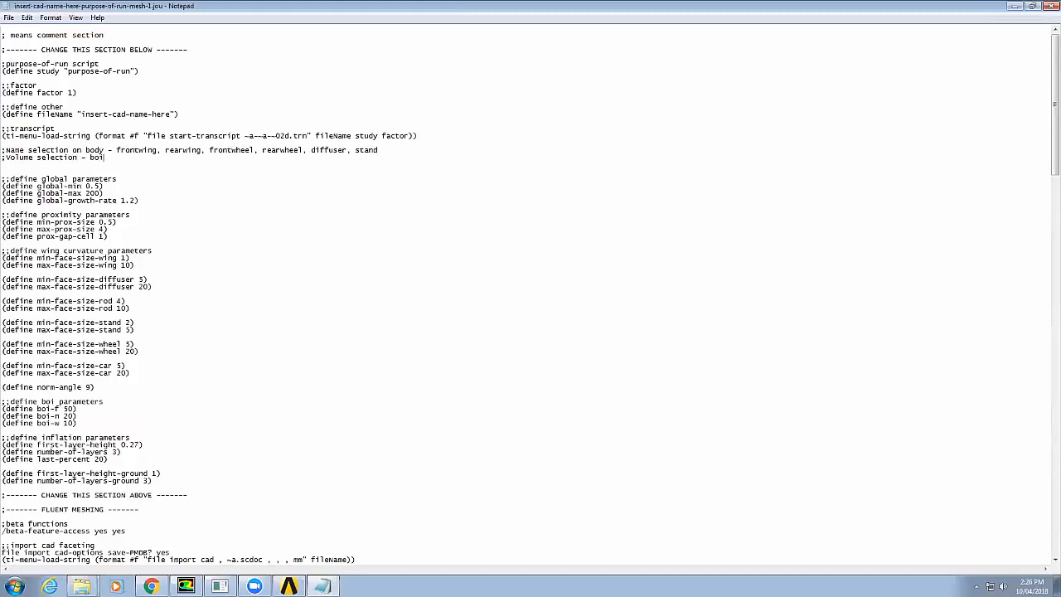
type("-f, boi-n,boi")
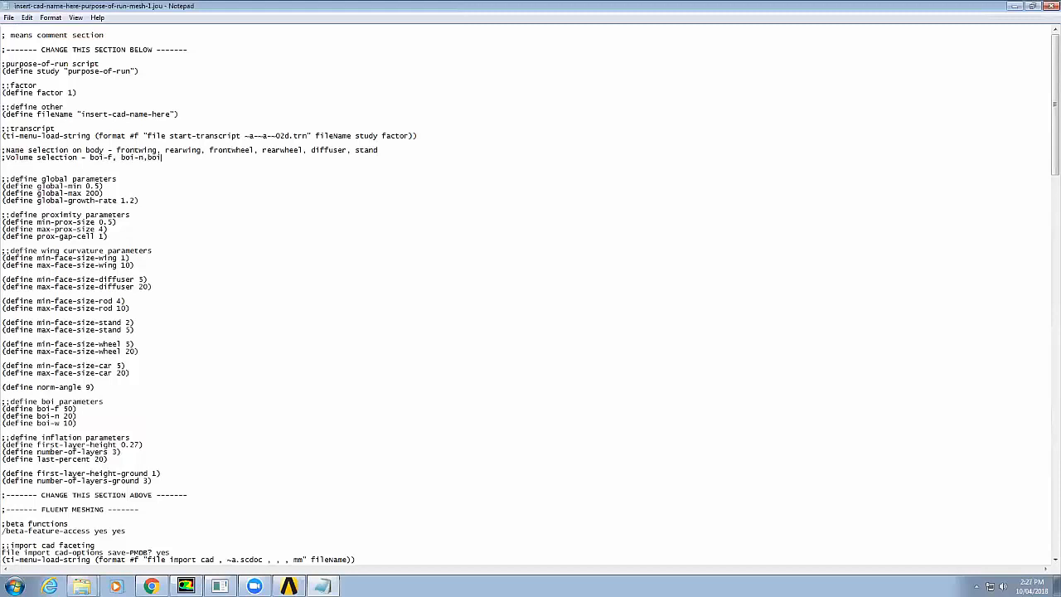
type("-w, enclos")
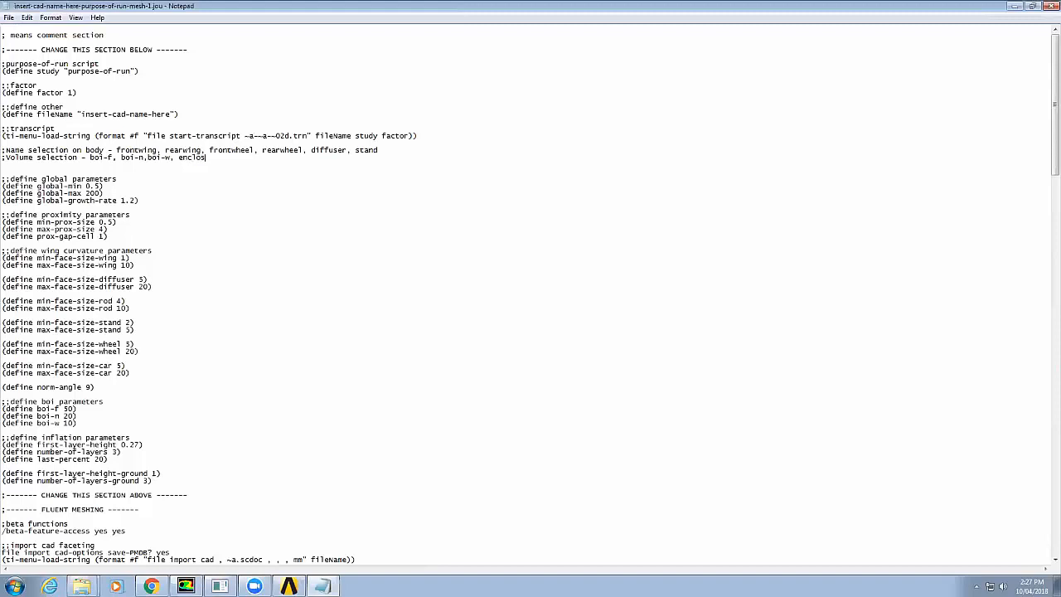
- Check the name and volume selection comment lines by marking and clearing them
double_click(196, 158)
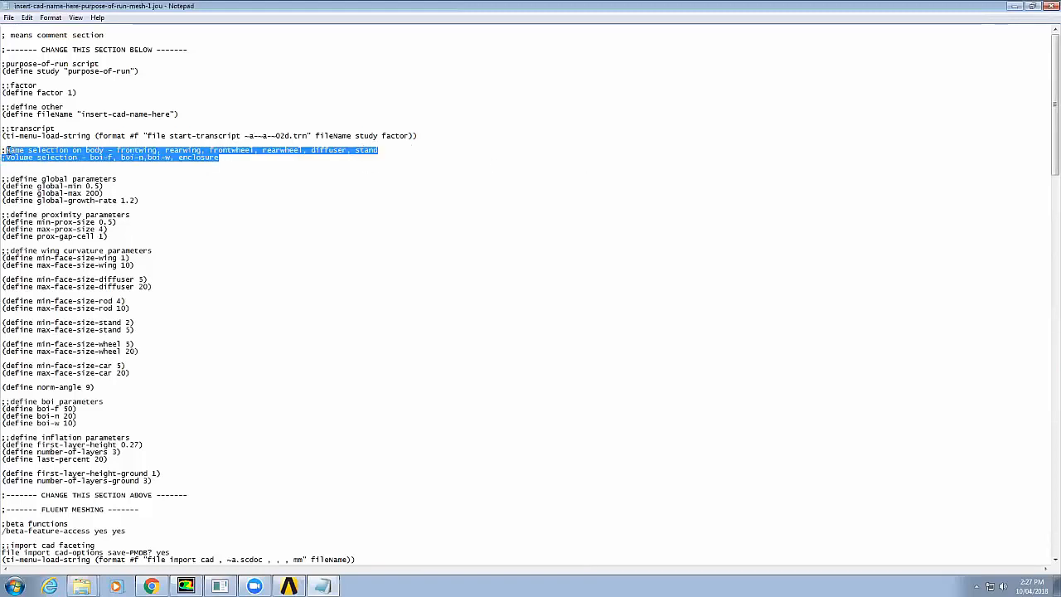
left_click(97, 362)
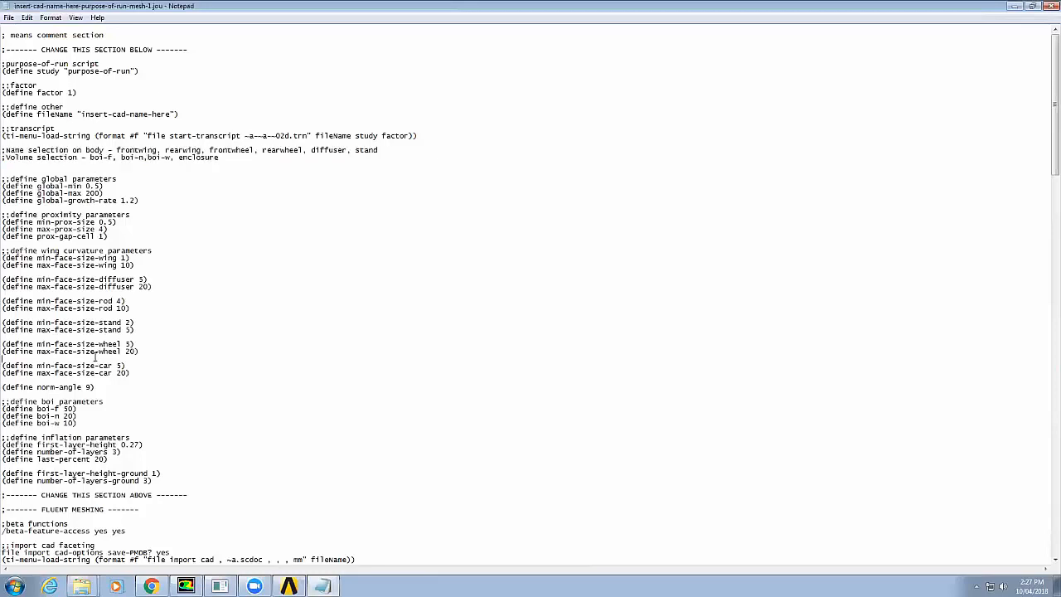